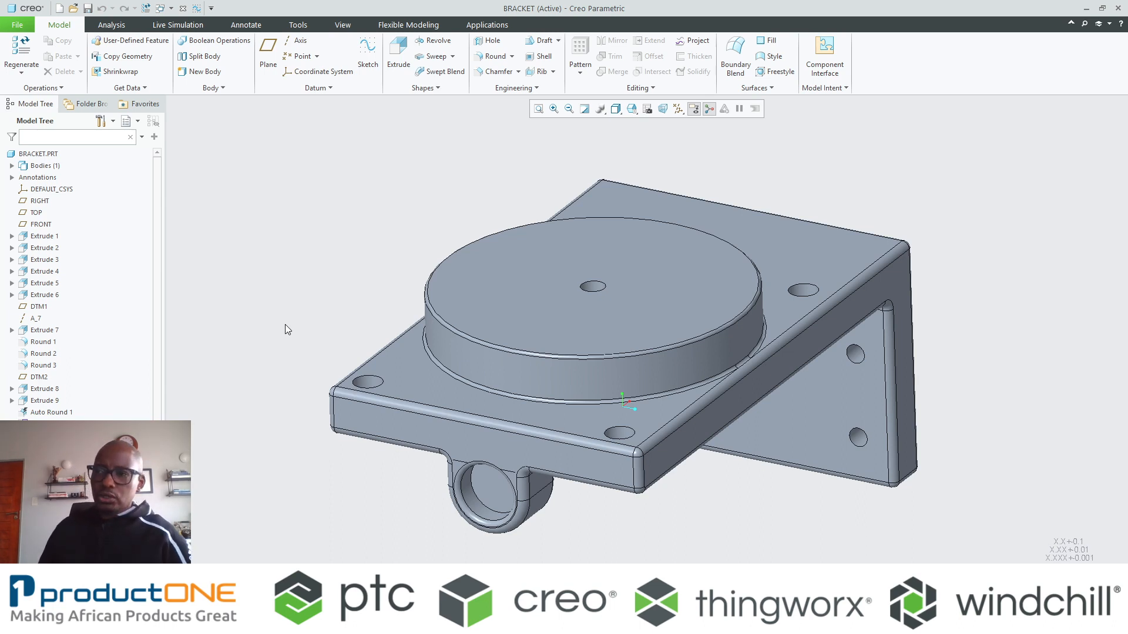
{"action": "mouse_move", "coordinate": [333, 283]}
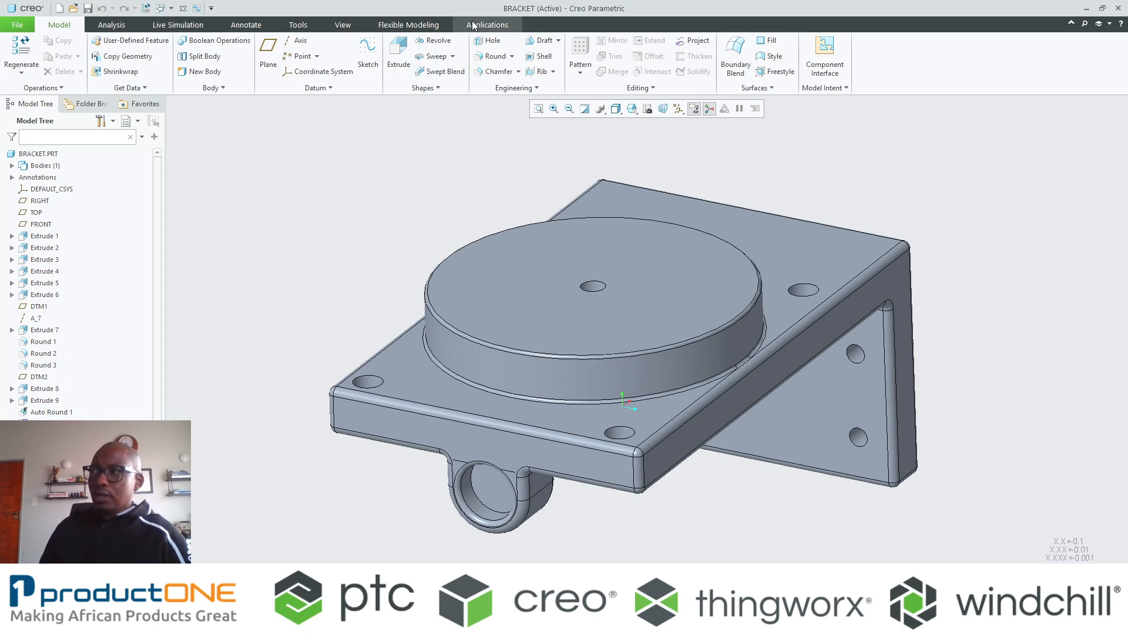
Show the ribbon's add-on applications group containing GD&T Advisor
{"action": "left_click", "coordinate": [486, 24]}
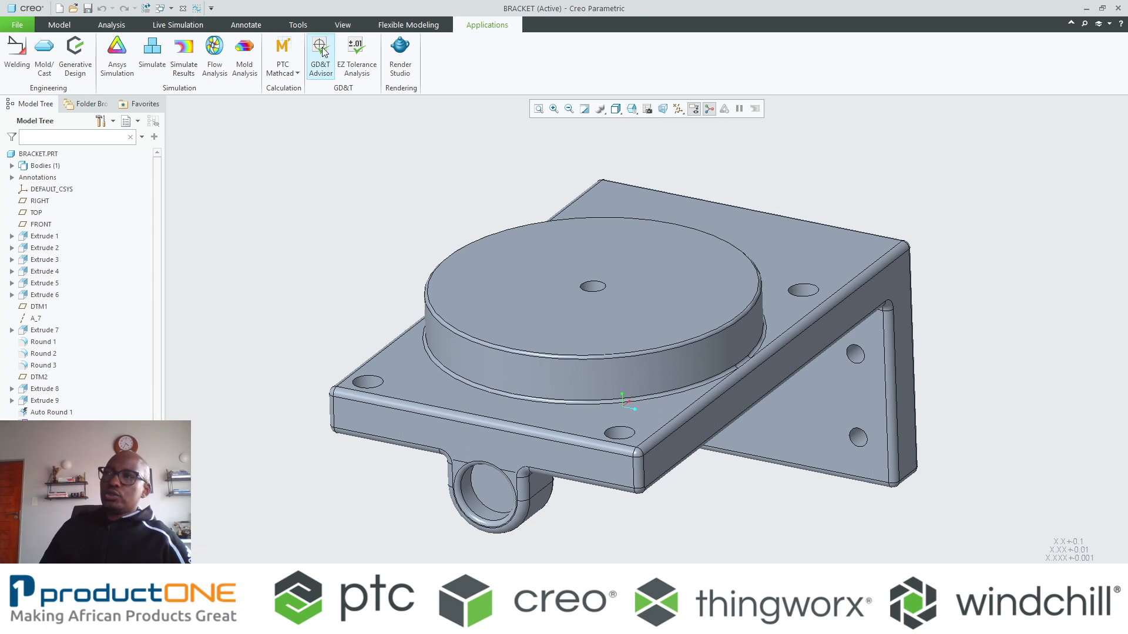
Launch GD&T Advisor on the BRACKET part, which reports unconstrained degrees of freedom
{"action": "left_click", "coordinate": [319, 56]}
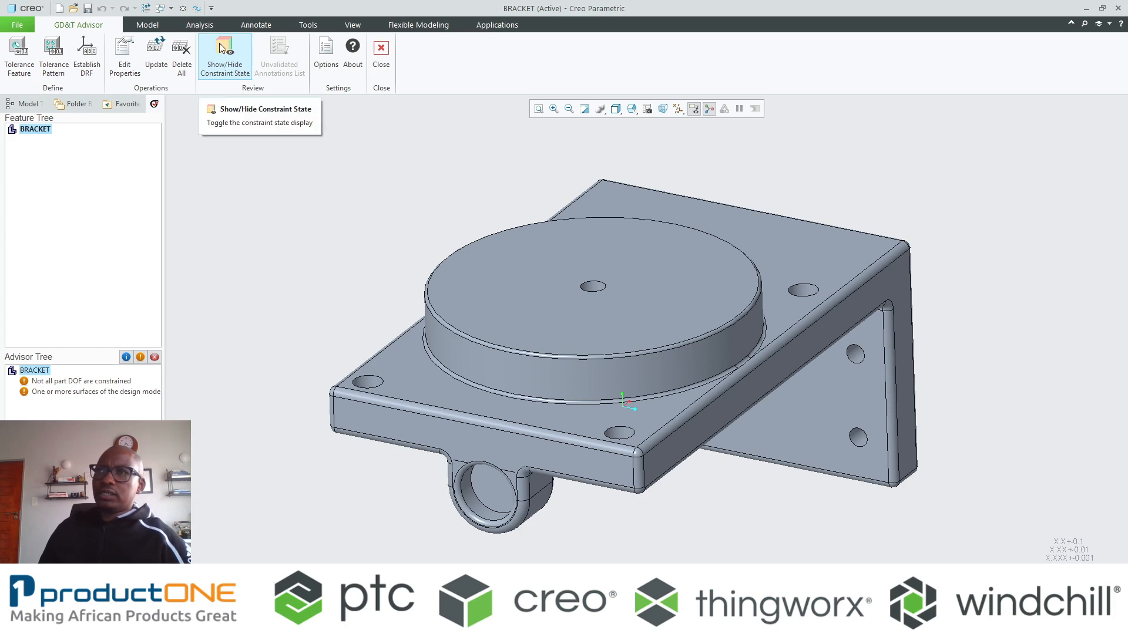
{"action": "mouse_move", "coordinate": [181, 56]}
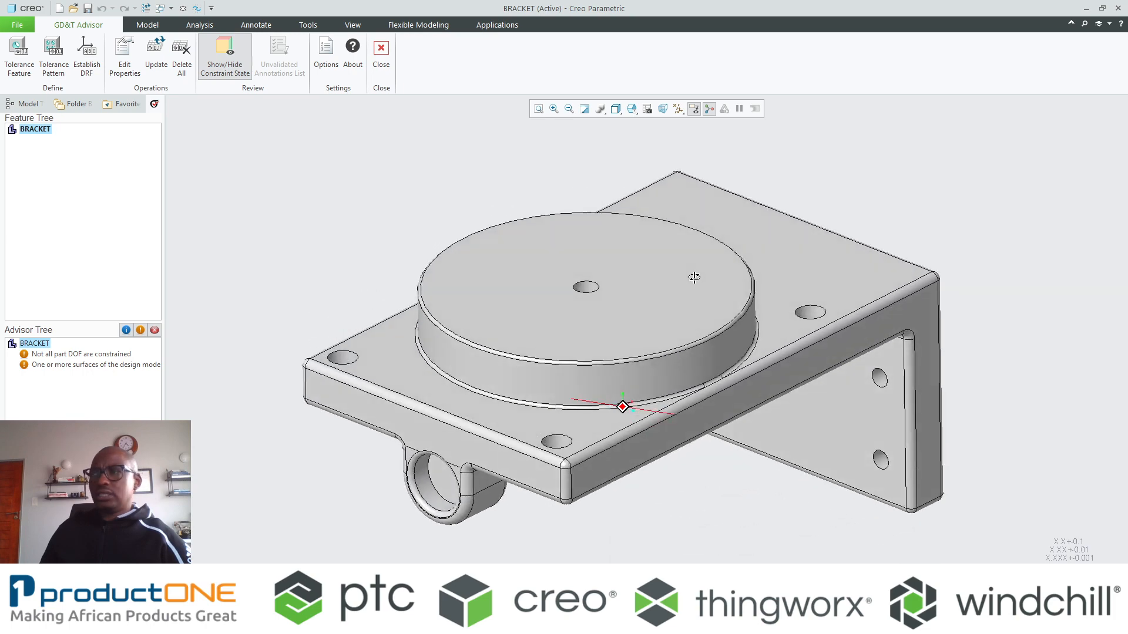
{"action": "mouse_move", "coordinate": [694, 281]}
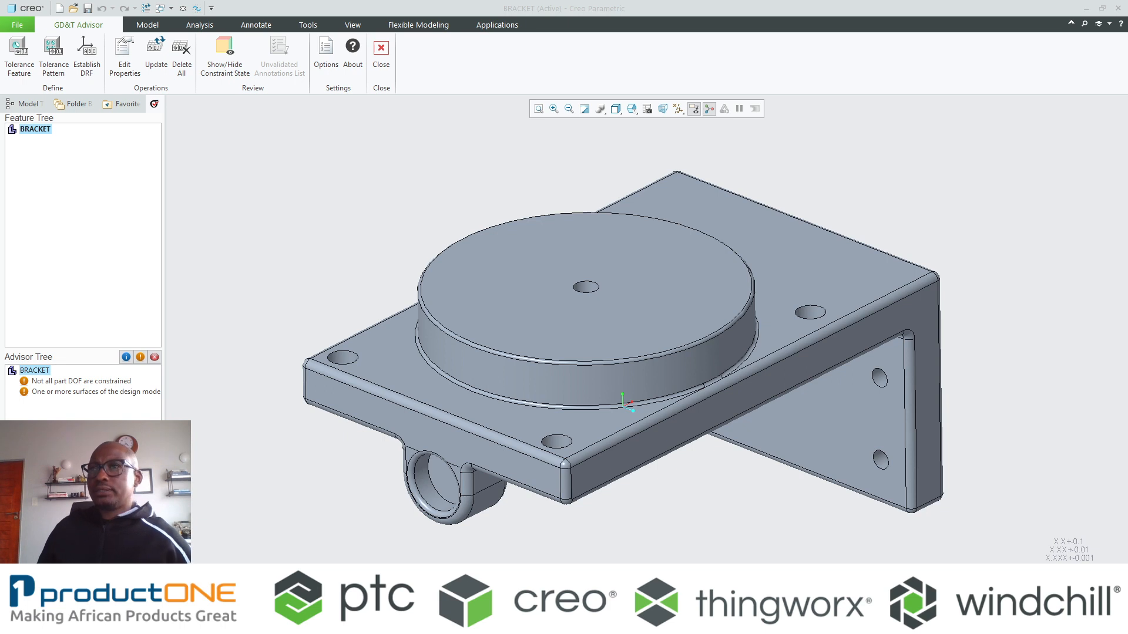
Create tolerance feature Planar Surface 1 from the base plate's top face
{"action": "left_click", "coordinate": [18, 54]}
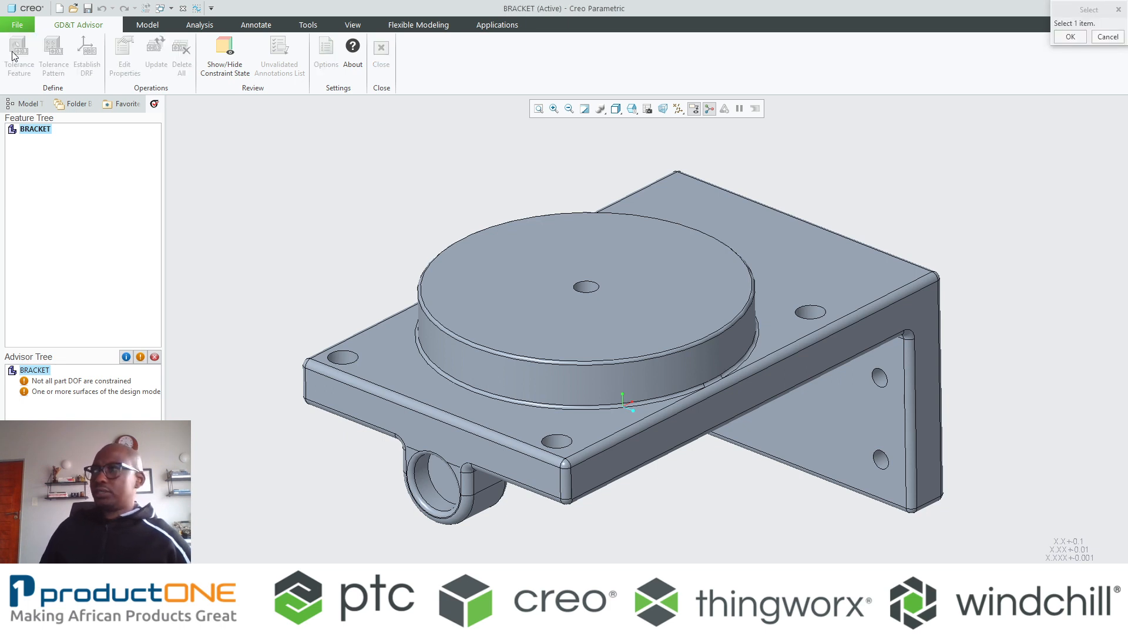
{"action": "mouse_move", "coordinate": [688, 209]}
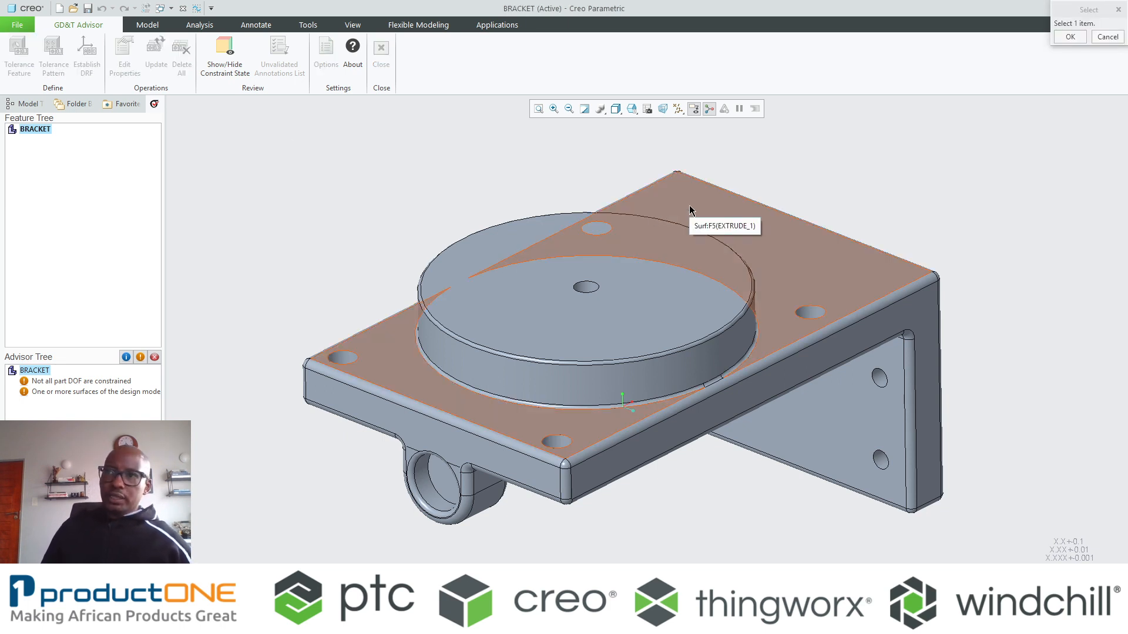
{"action": "left_click", "coordinate": [691, 210]}
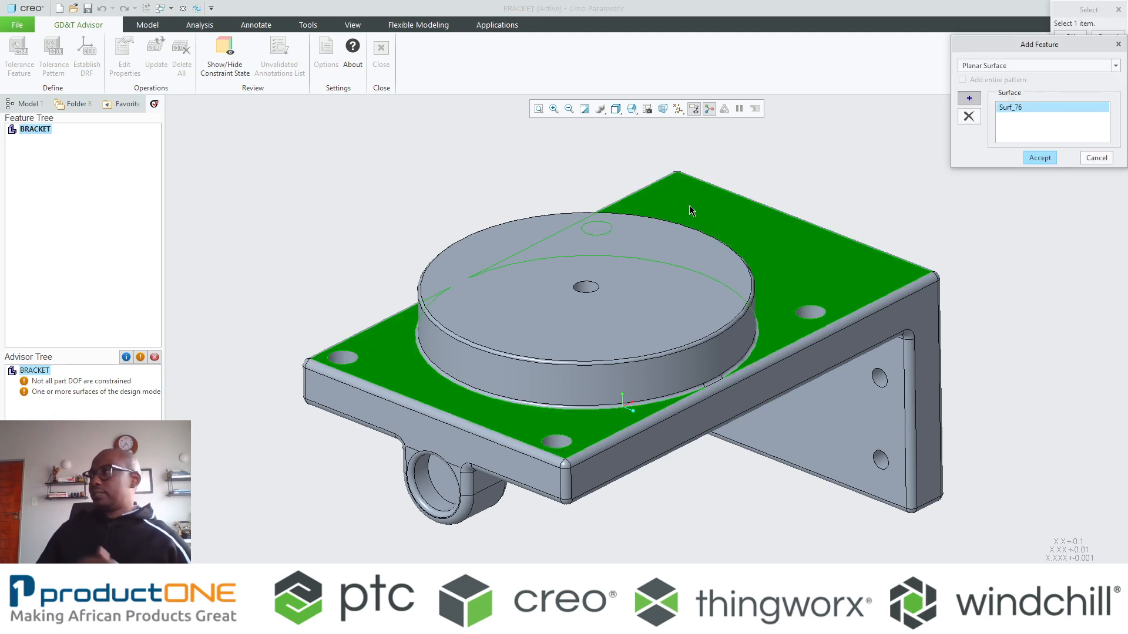
{"action": "left_click", "coordinate": [1039, 157]}
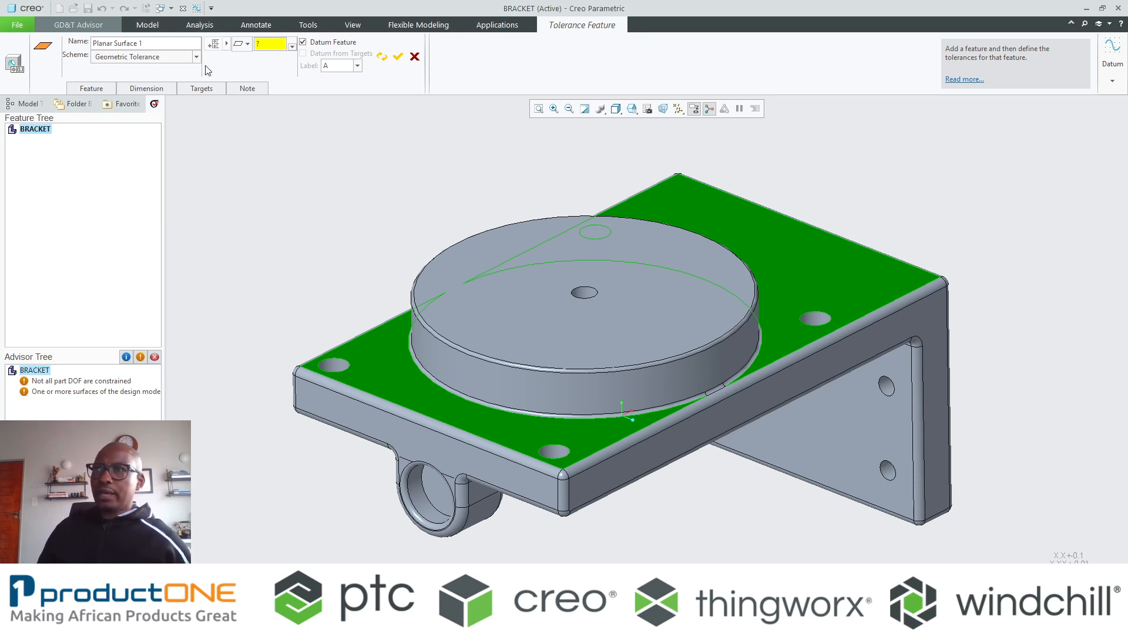
Give Planar Surface 1 a 0.2 flatness geometric tolerance as datum A
{"action": "left_click", "coordinate": [196, 57]}
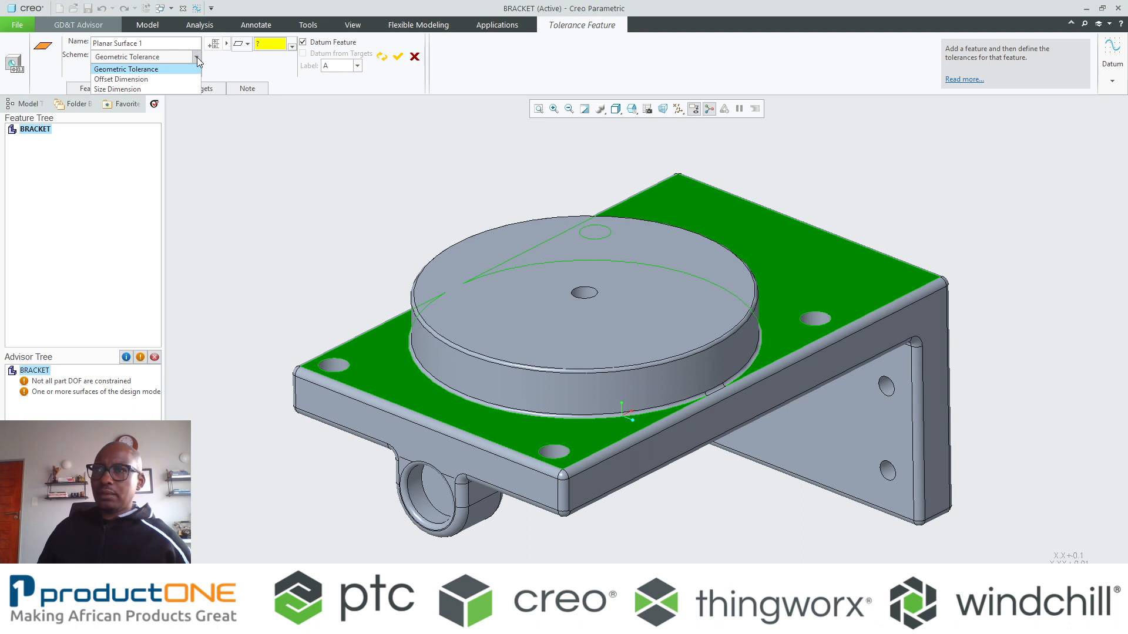
{"action": "left_click", "coordinate": [126, 68]}
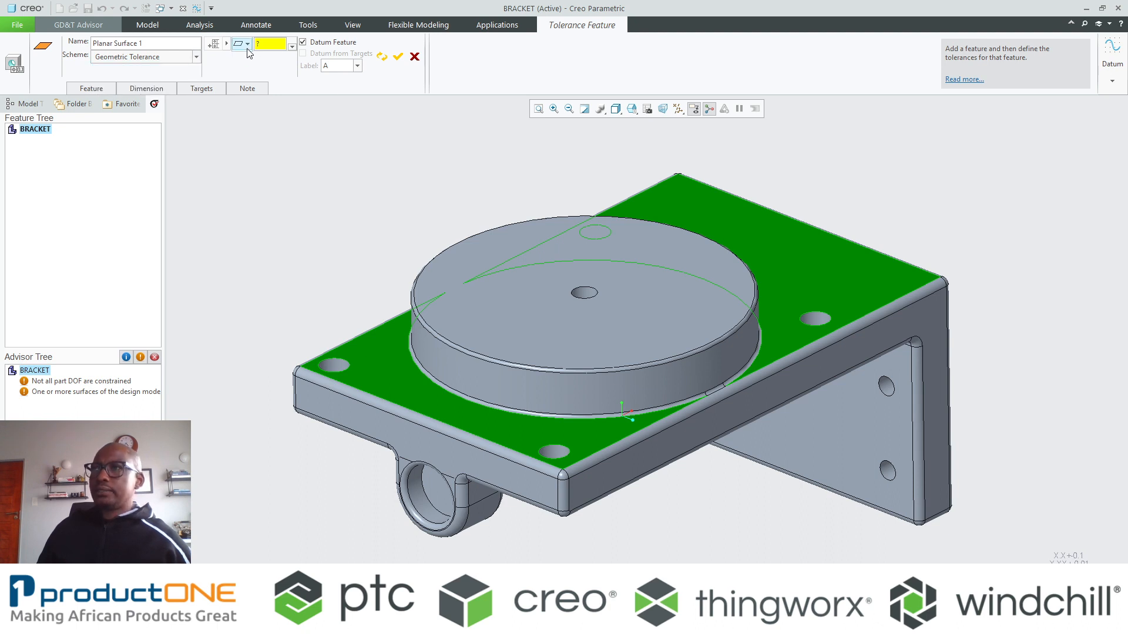
{"action": "left_click", "coordinate": [246, 44]}
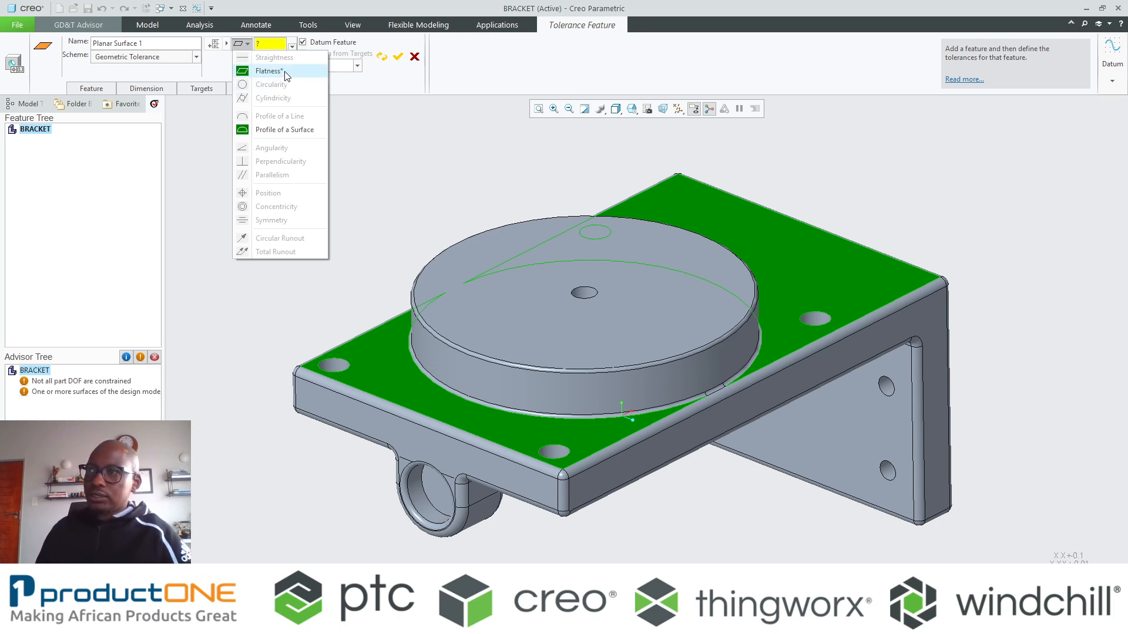
{"action": "mouse_move", "coordinate": [271, 71]}
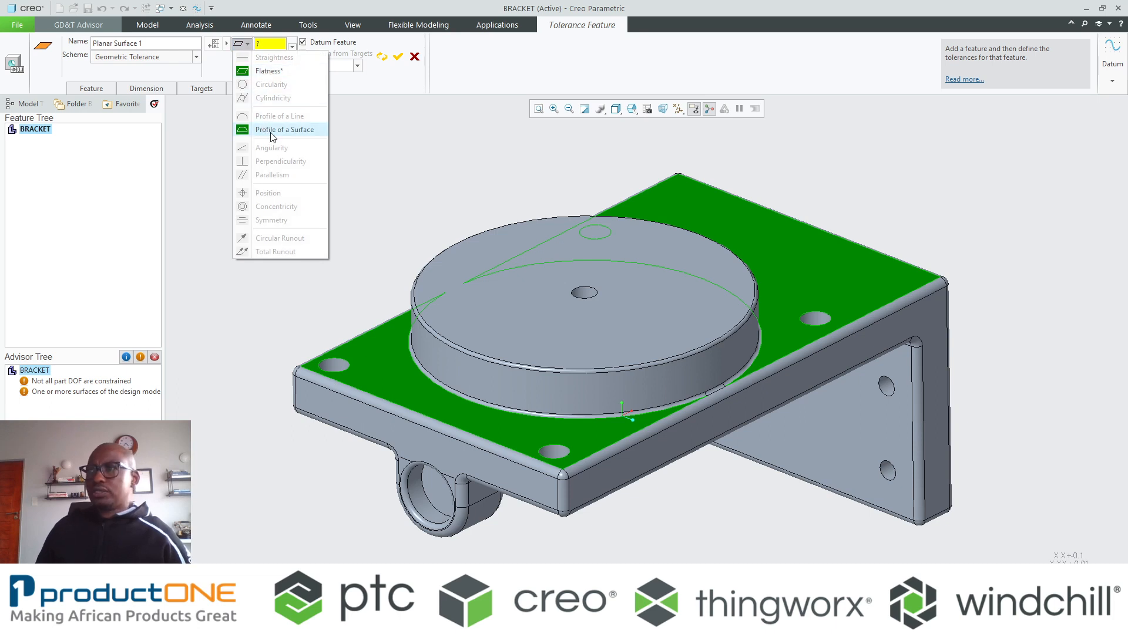
{"action": "mouse_move", "coordinate": [283, 129]}
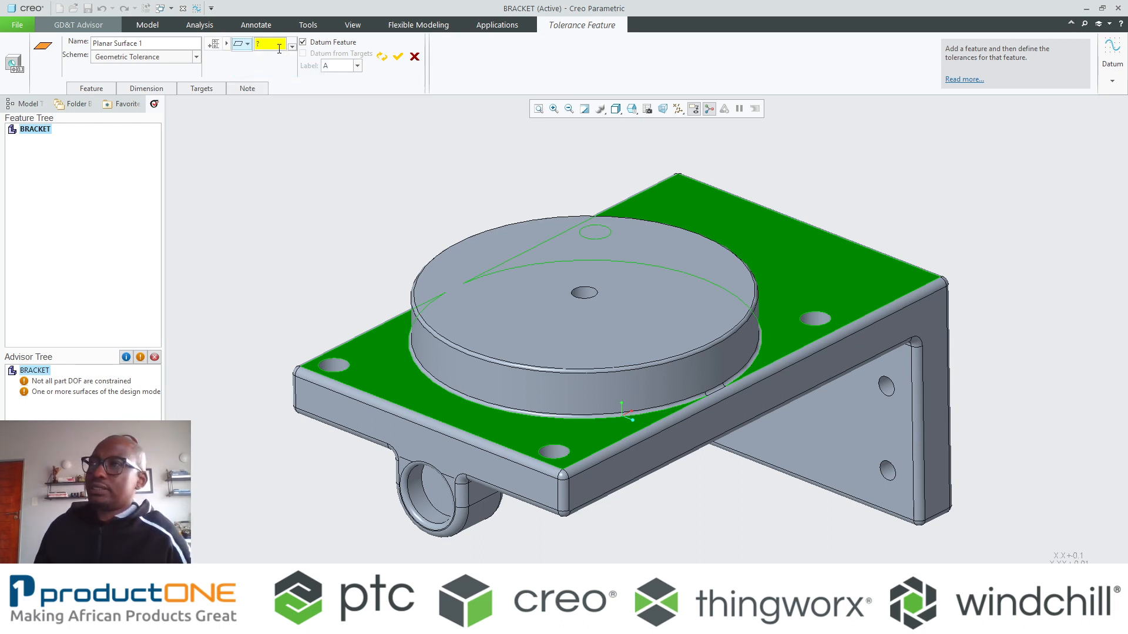
{"action": "type", "text": "0.2"}
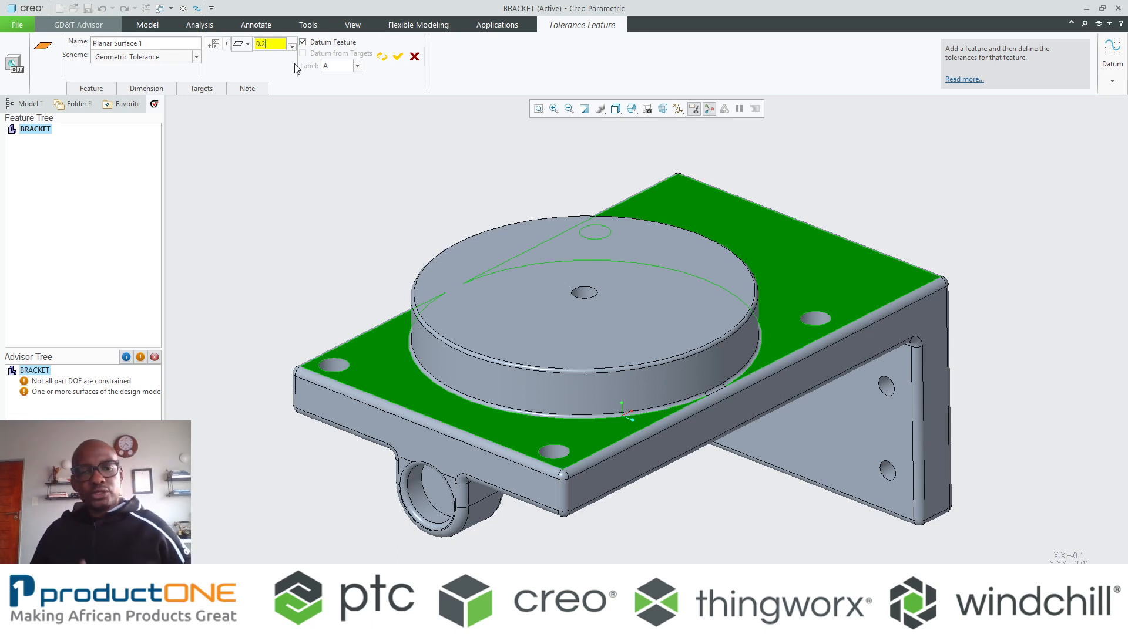
{"action": "mouse_move", "coordinate": [322, 106]}
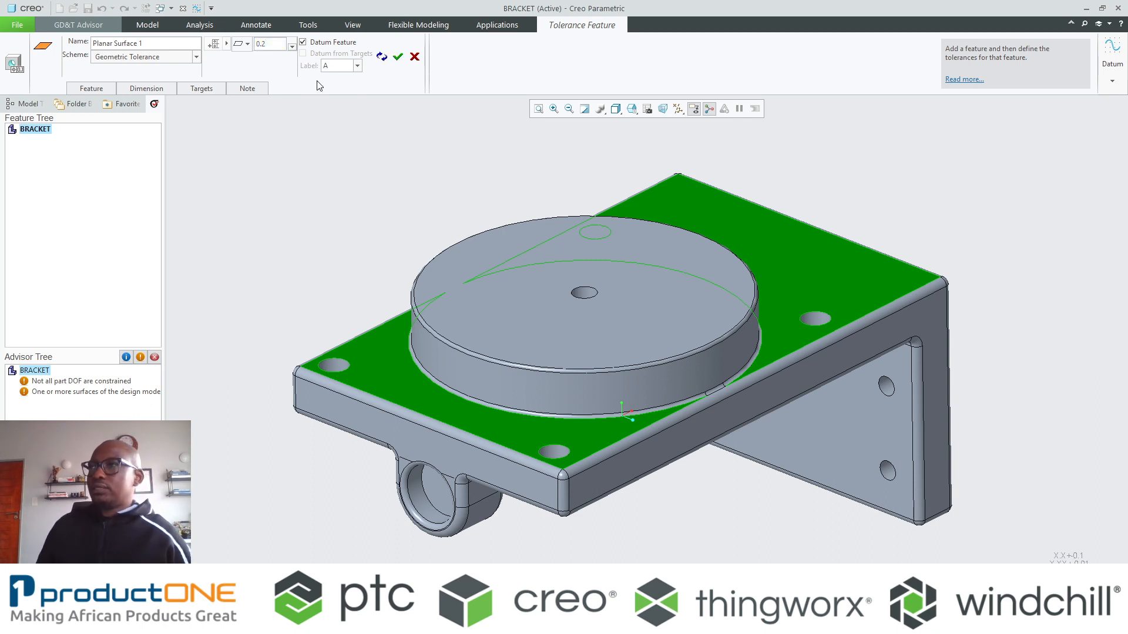
{"action": "left_click", "coordinate": [397, 56]}
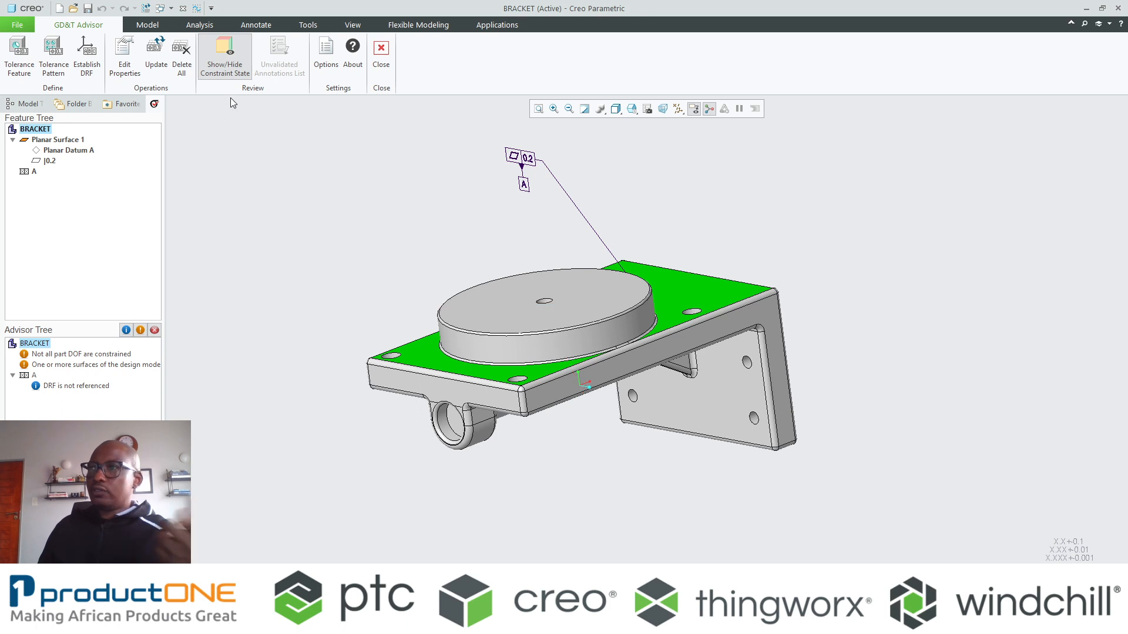
Begin tolerance feature Shaft 1 on the round boss, labelled datum B
{"action": "left_click", "coordinate": [223, 57]}
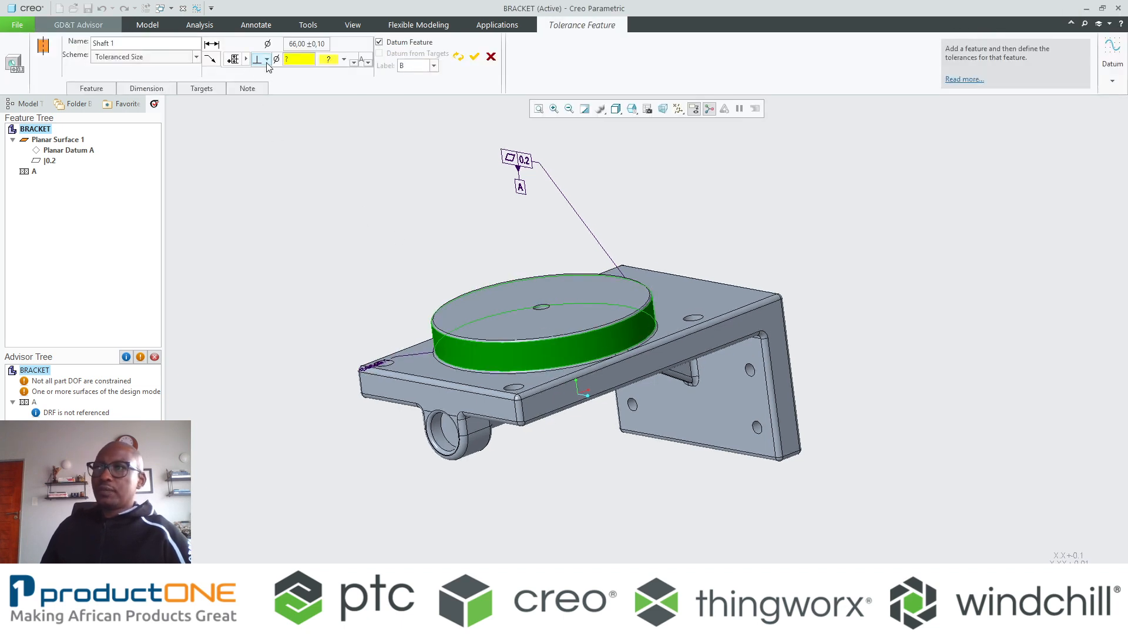
Give Shaft 1 a Ø0.2 perpendicularity to datum A at maximum material condition as datum B
{"action": "left_click", "coordinate": [267, 59]}
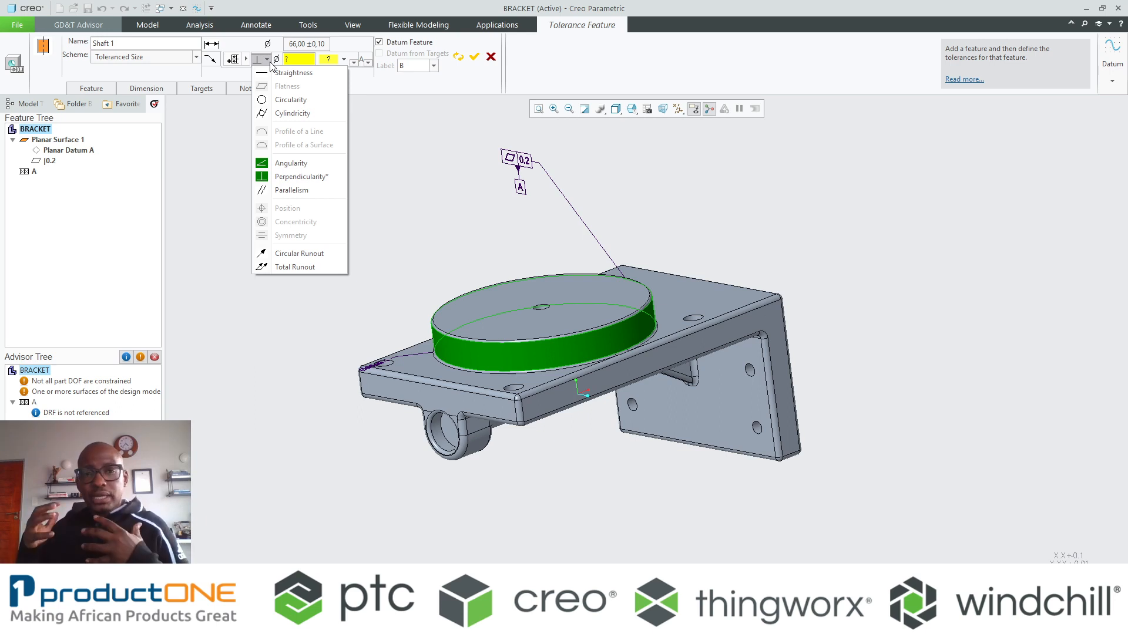
{"action": "mouse_move", "coordinate": [302, 176]}
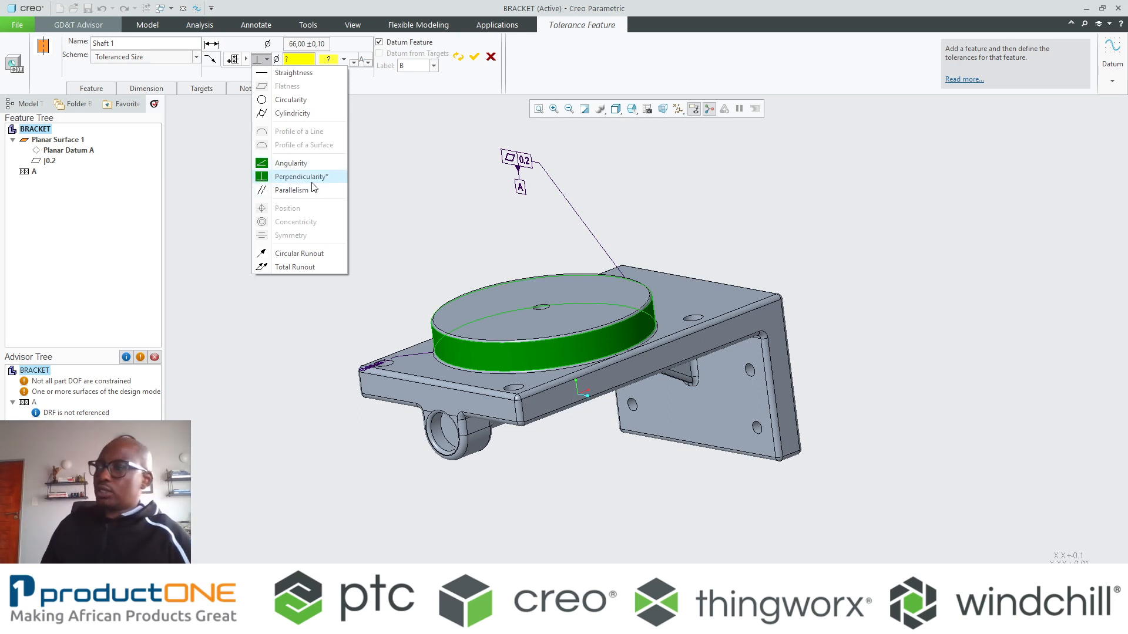
{"action": "mouse_move", "coordinate": [302, 176]}
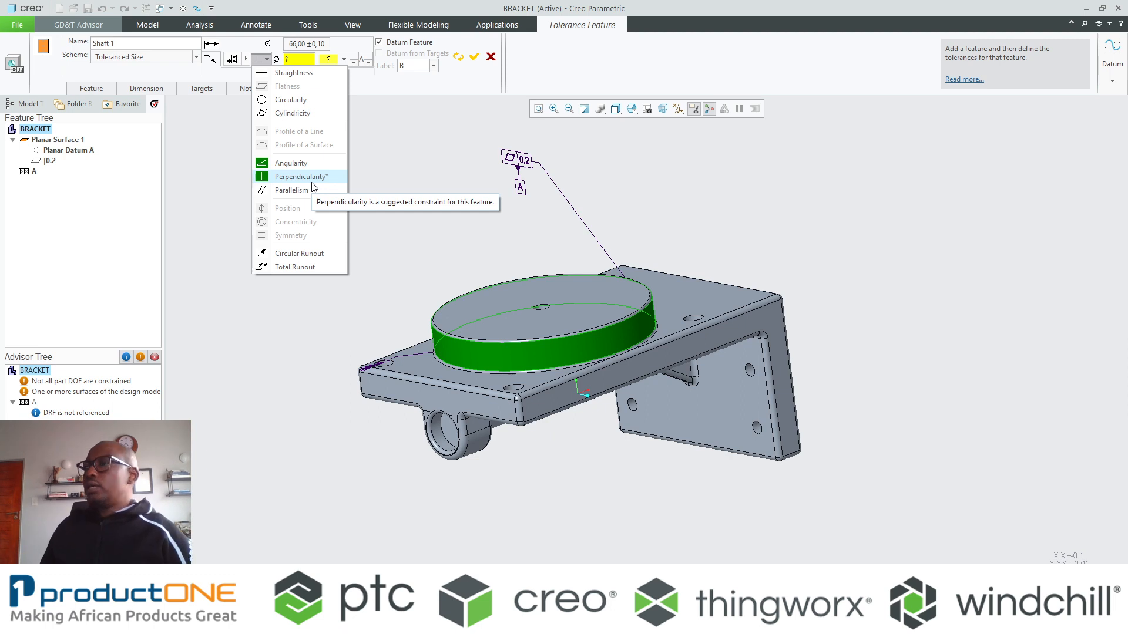
{"action": "mouse_move", "coordinate": [290, 162]}
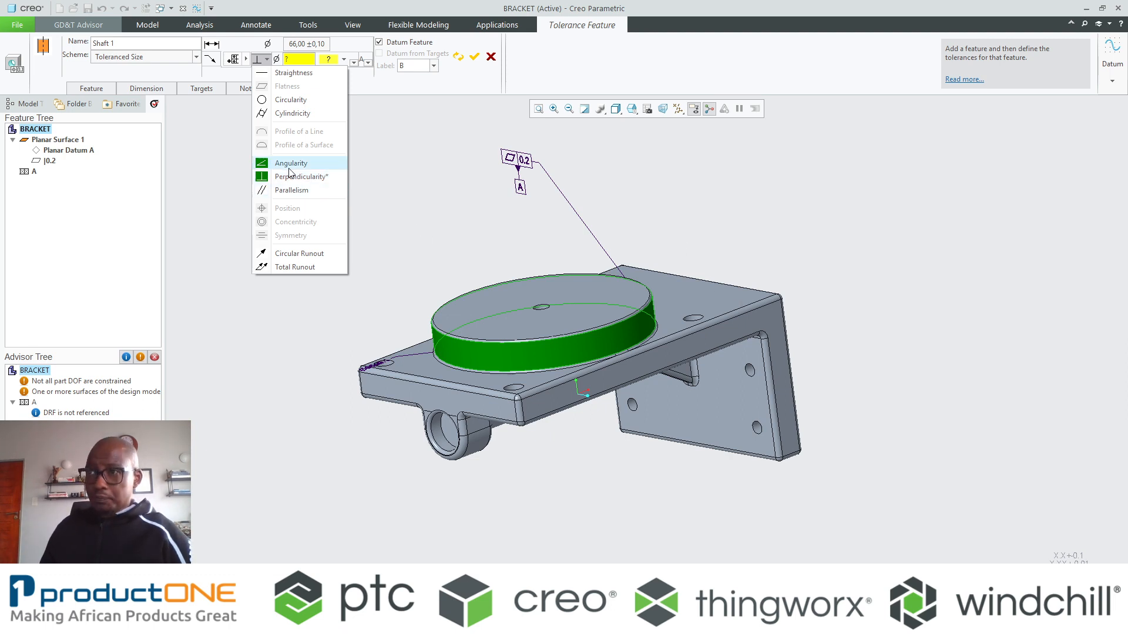
{"action": "left_click", "coordinate": [290, 162]}
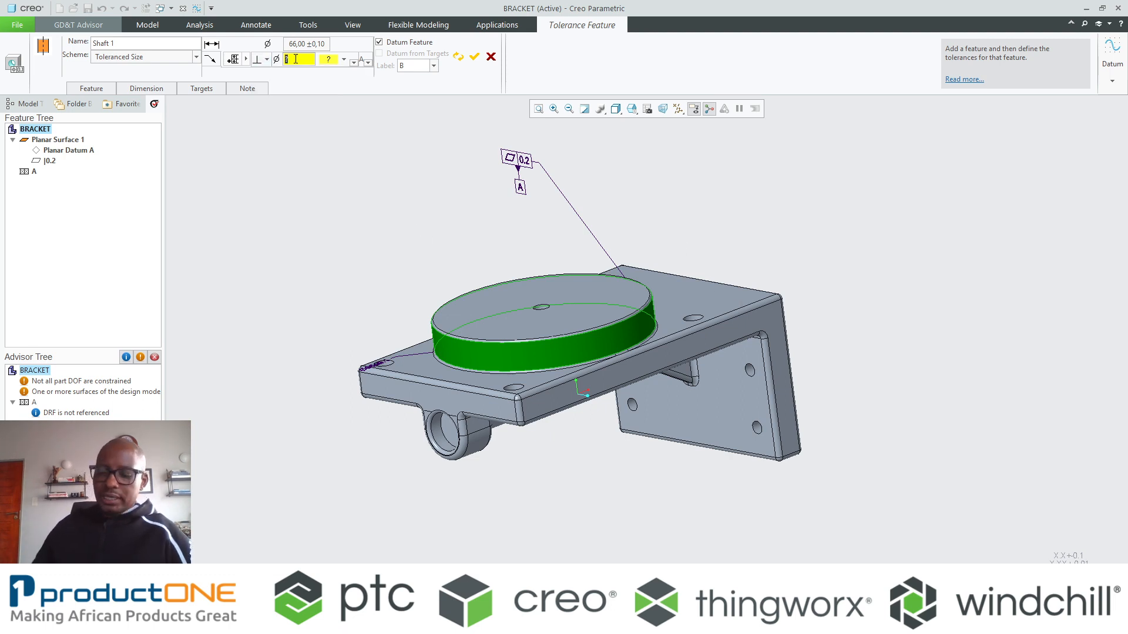
{"action": "type", "text": ".2"}
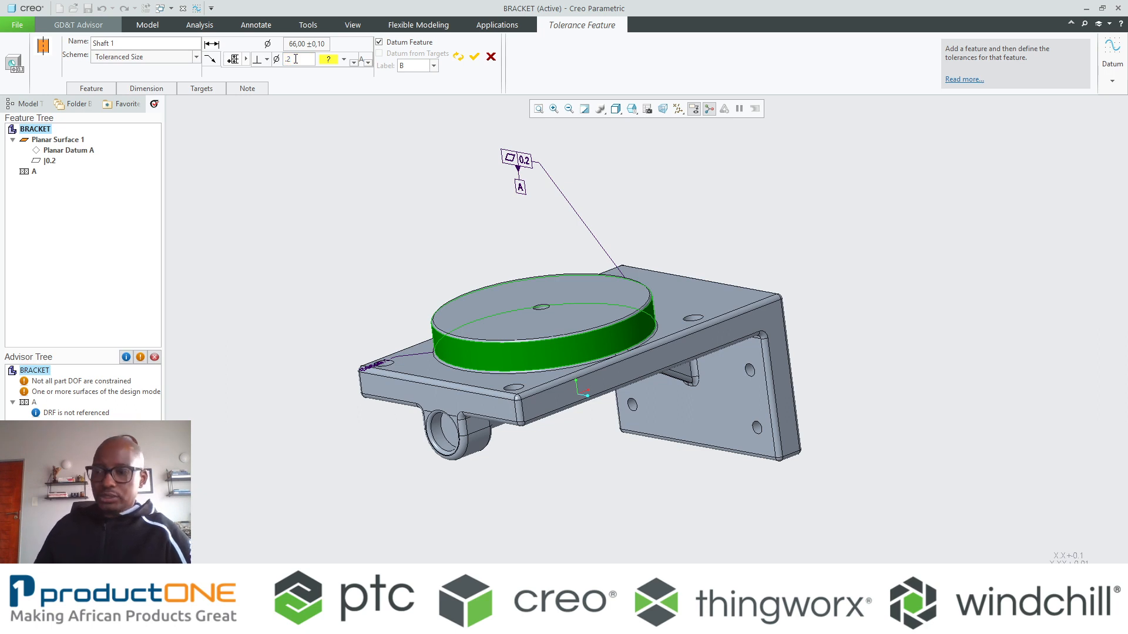
{"action": "left_click", "coordinate": [344, 60]}
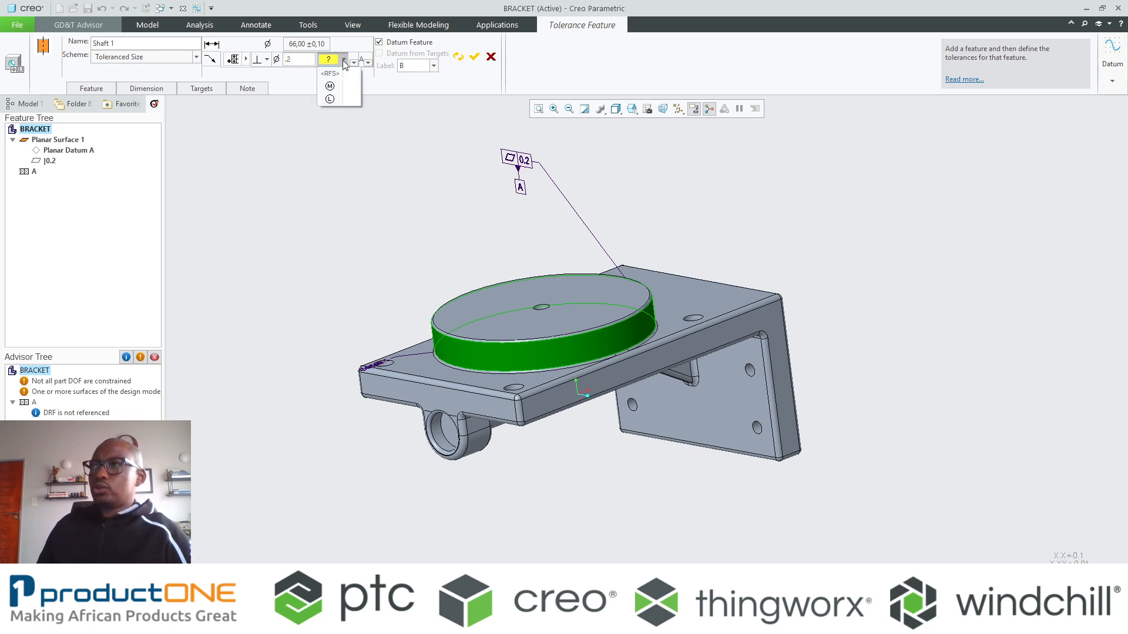
{"action": "mouse_move", "coordinate": [329, 86]}
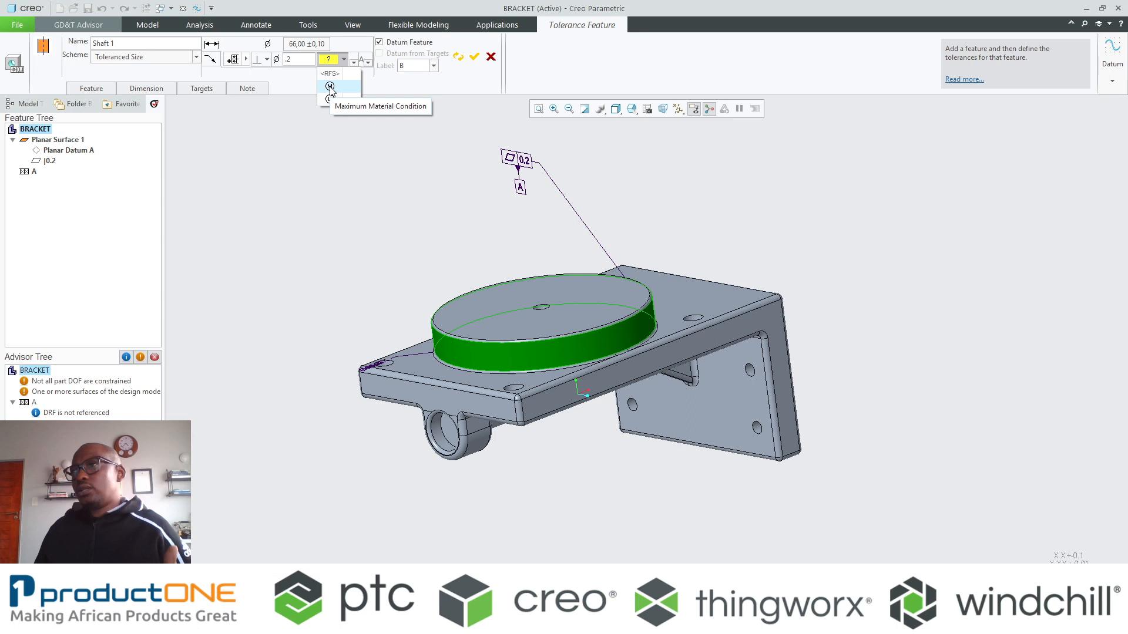
{"action": "left_click", "coordinate": [330, 86]}
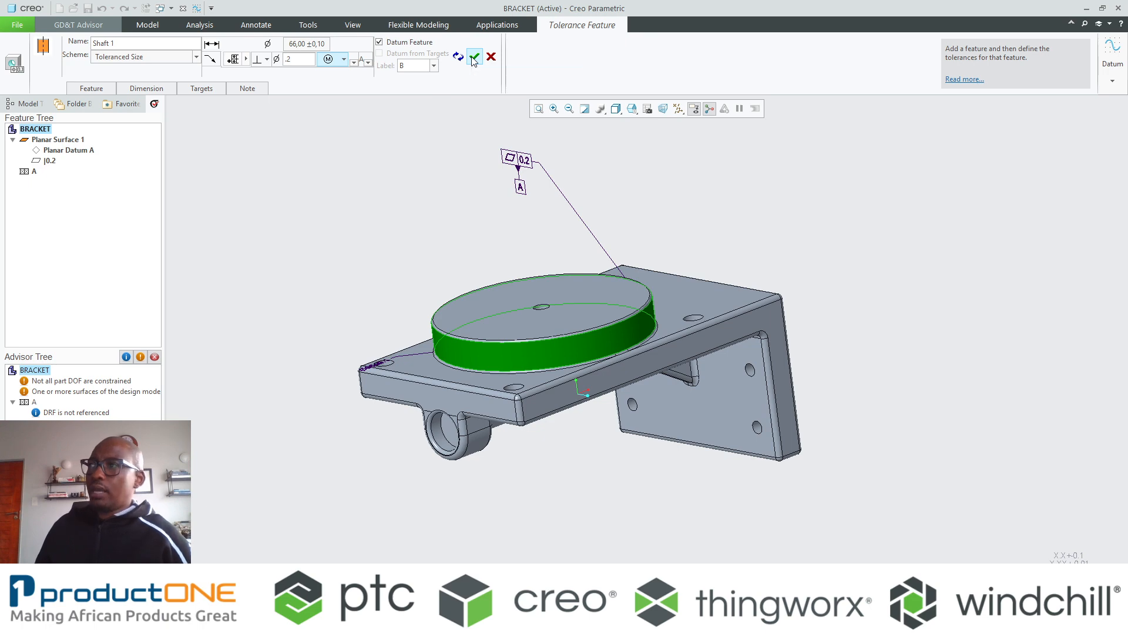
{"action": "left_click", "coordinate": [473, 58]}
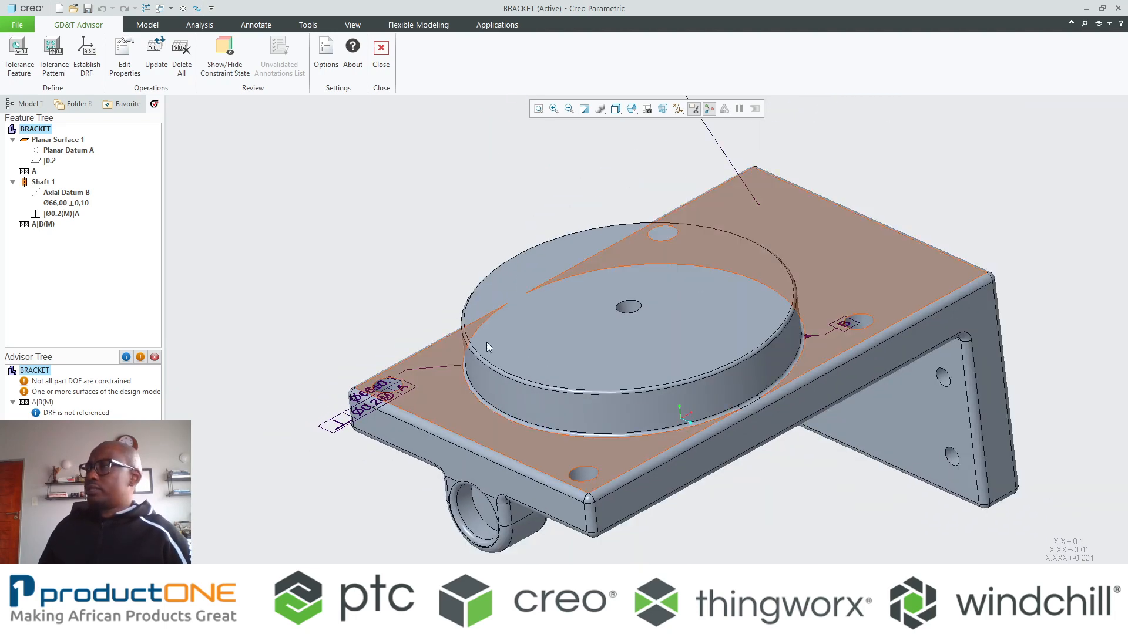
Turn on datum plane display and bring up options for the Ø66 dimension callout
{"action": "left_click", "coordinate": [693, 108]}
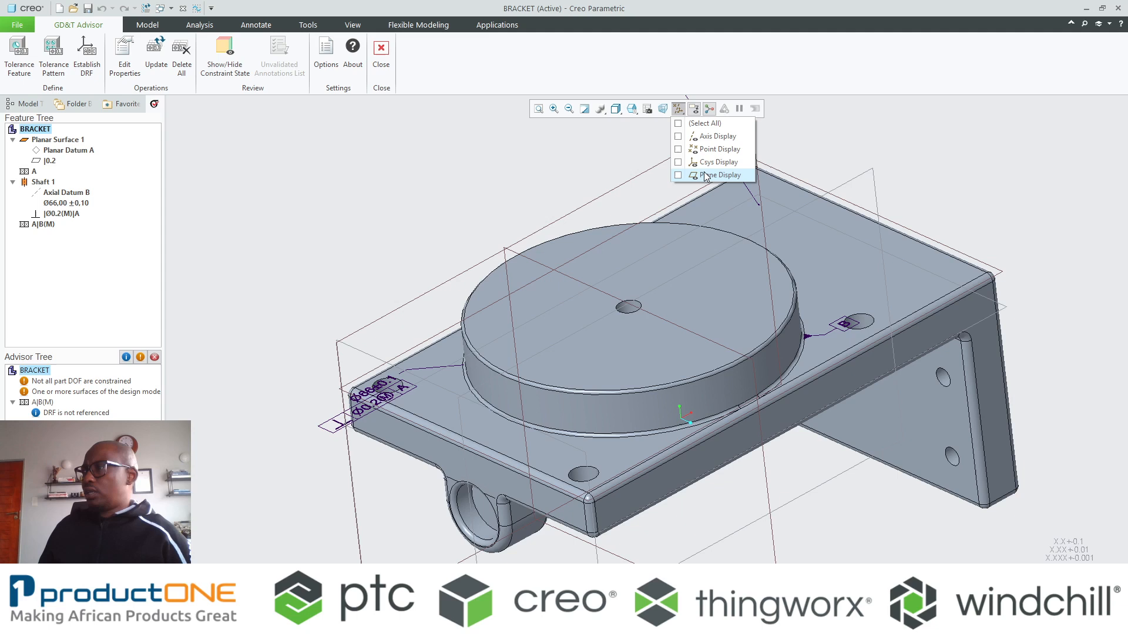
{"action": "left_click", "coordinate": [719, 175]}
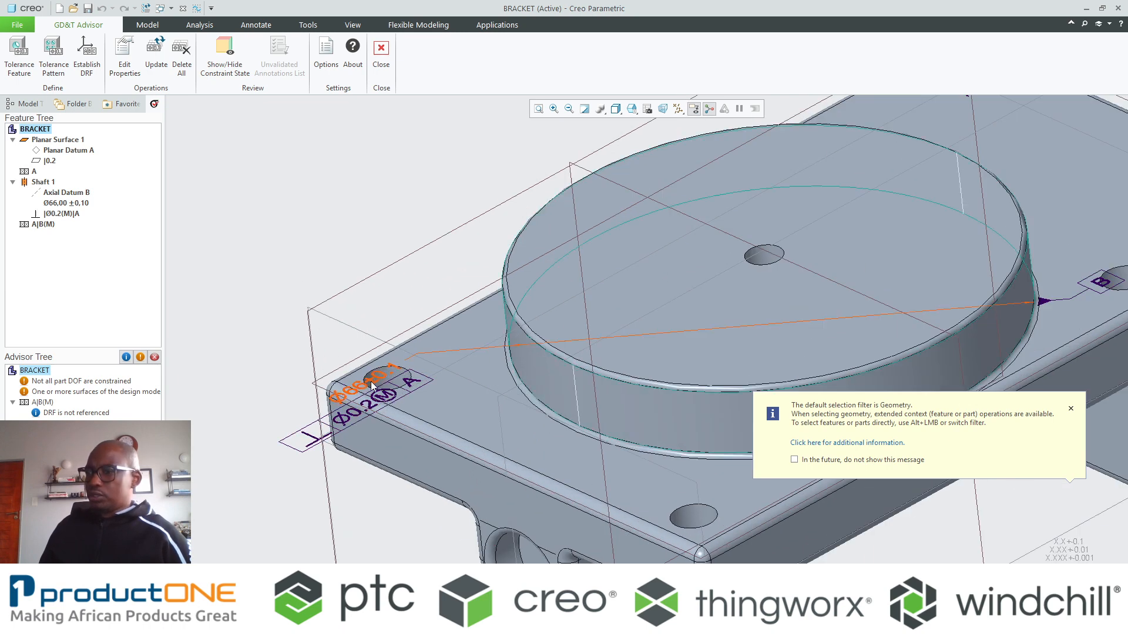
{"action": "right_click", "coordinate": [371, 386]}
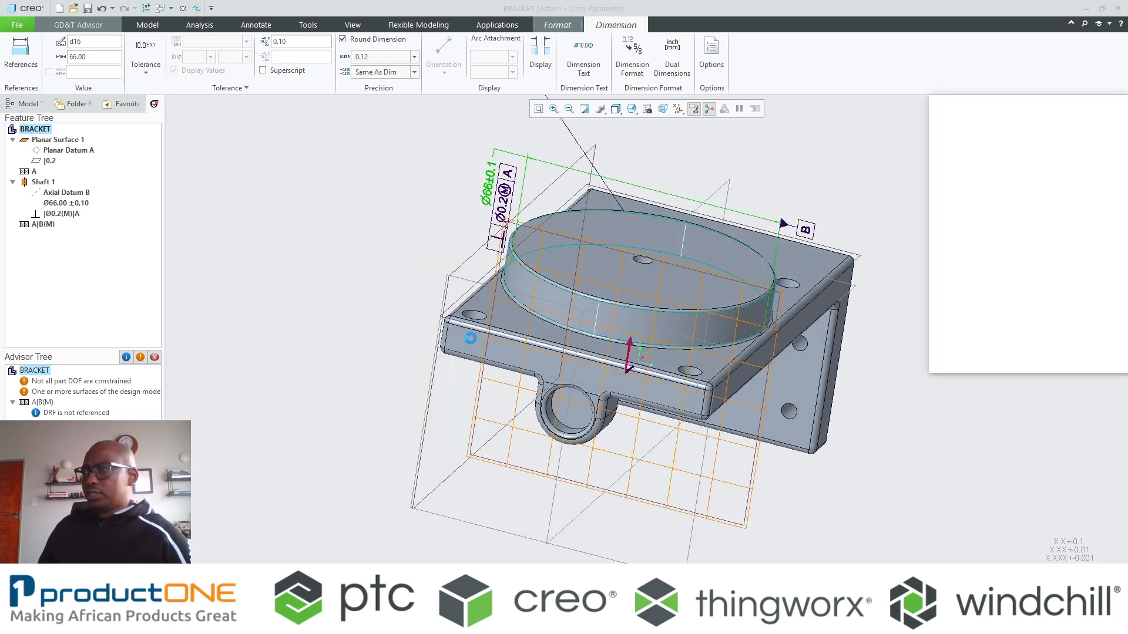
Move the Ø66 callout to another annotation plane with a new text rotation
{"action": "left_click", "coordinate": [78, 25]}
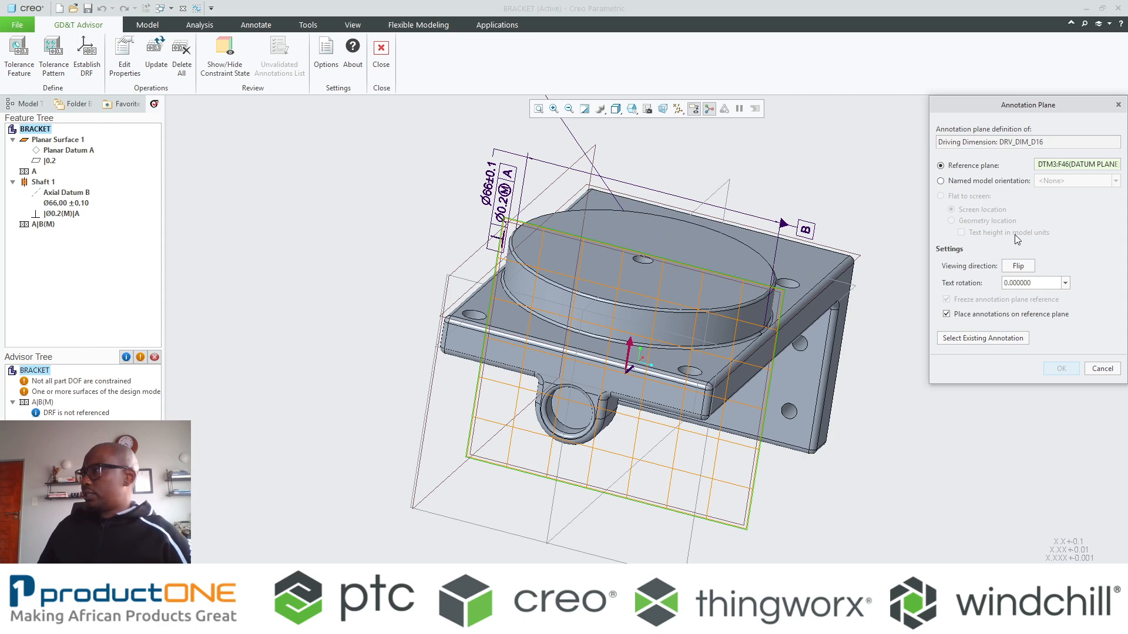
{"action": "left_click", "coordinate": [1018, 266]}
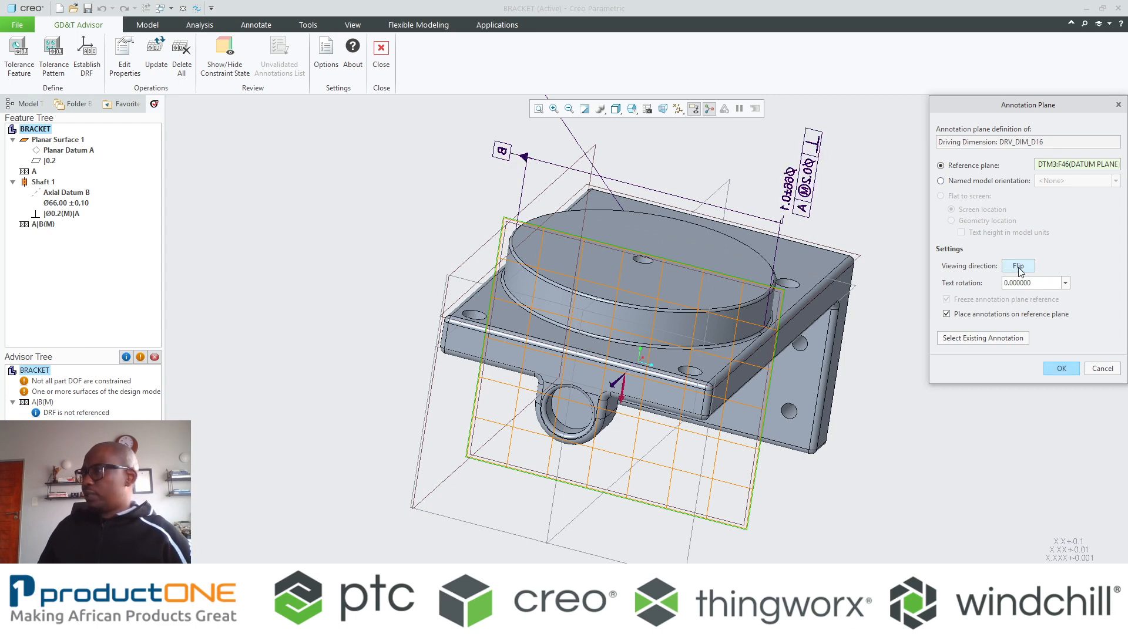
{"action": "left_click", "coordinate": [1068, 284]}
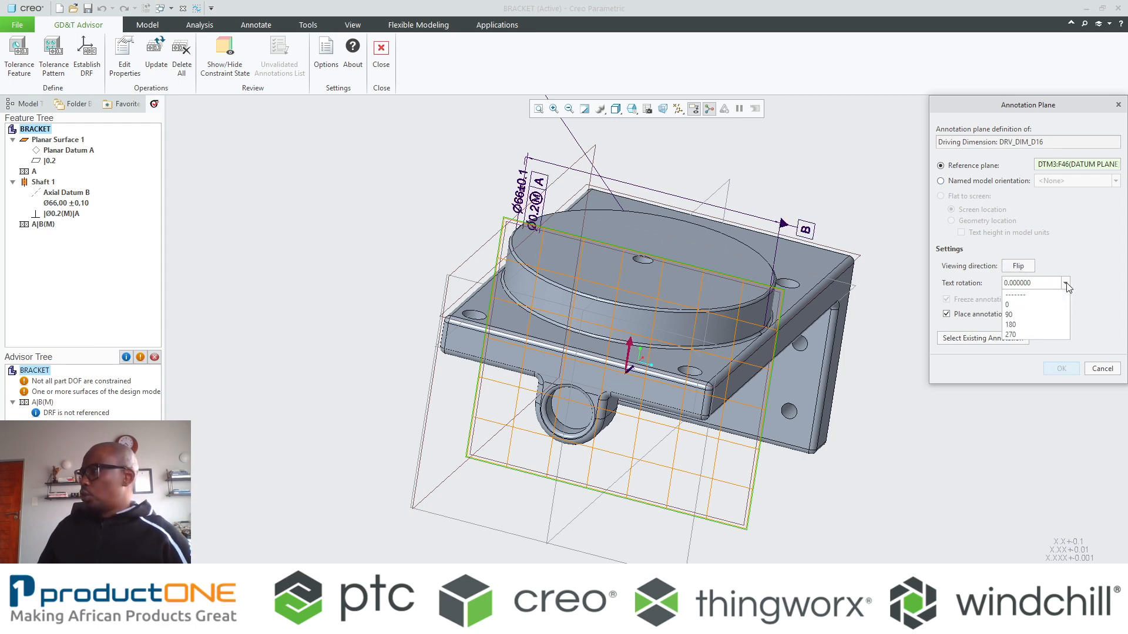
{"action": "left_click", "coordinate": [1011, 335]}
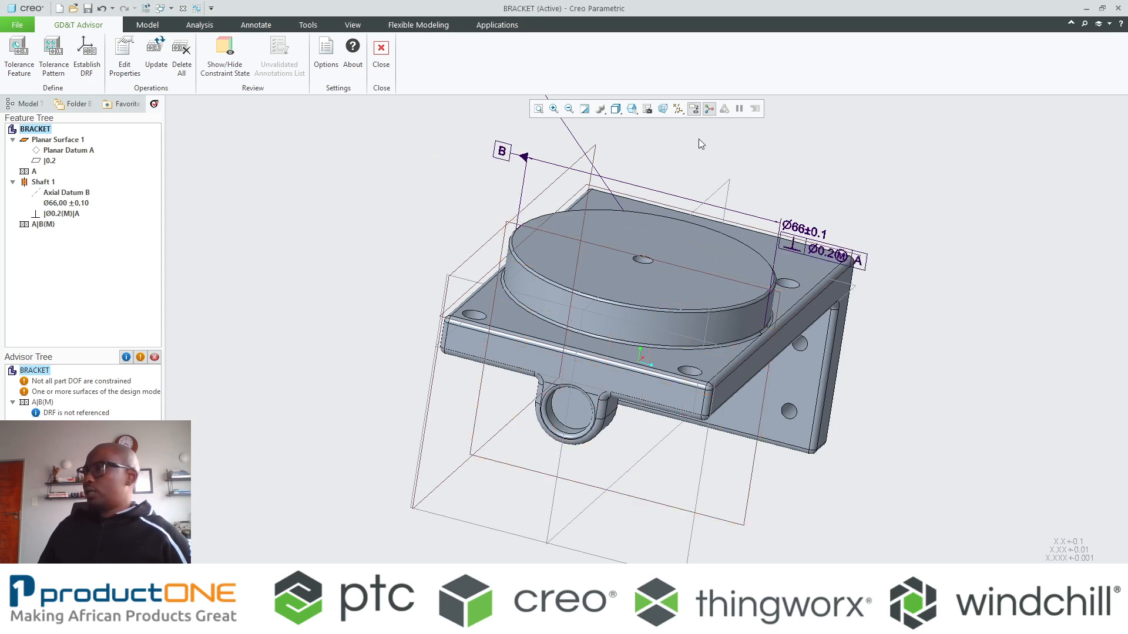
{"action": "left_click", "coordinate": [678, 108]}
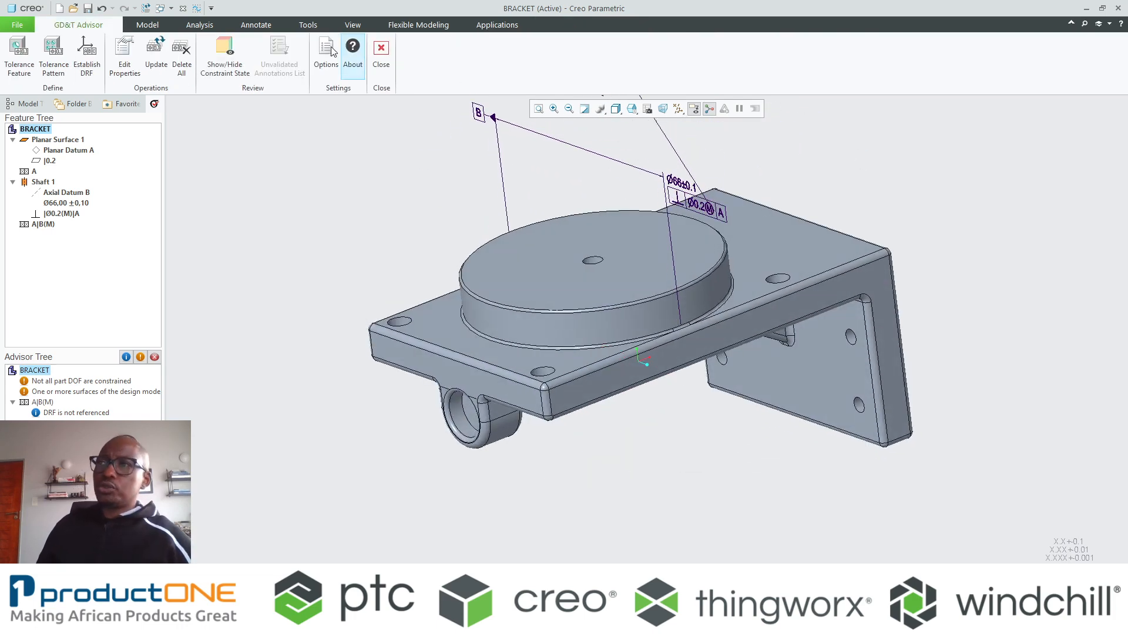
Review constraint state, then make the flange face datum C with 0.1 profile to A|B(M)
{"action": "left_click", "coordinate": [223, 54]}
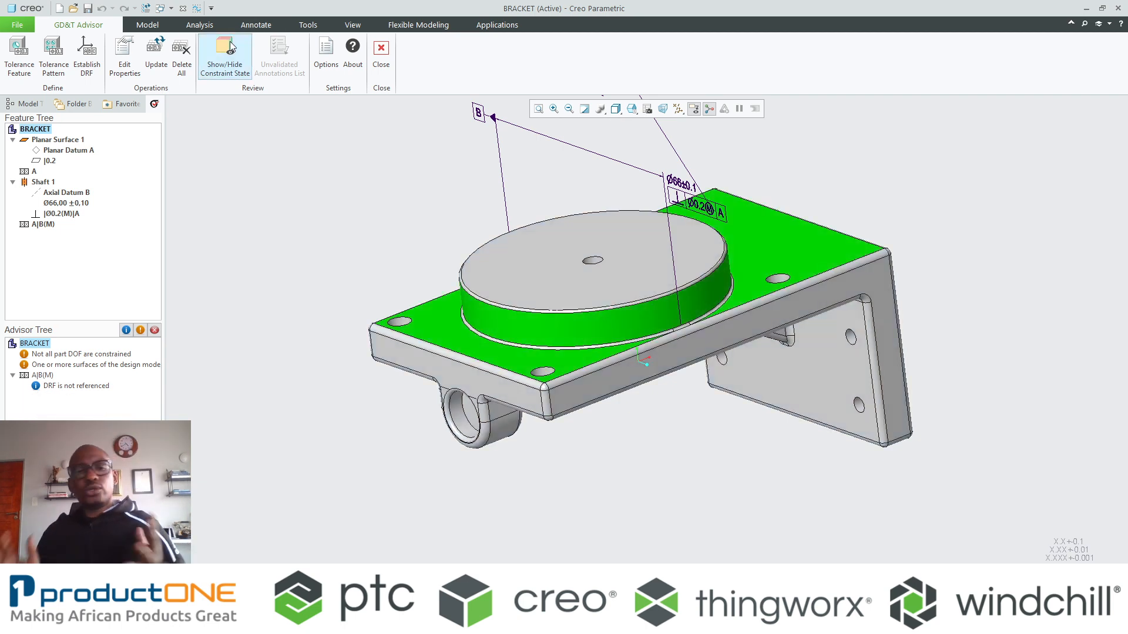
{"action": "left_click", "coordinate": [224, 54]}
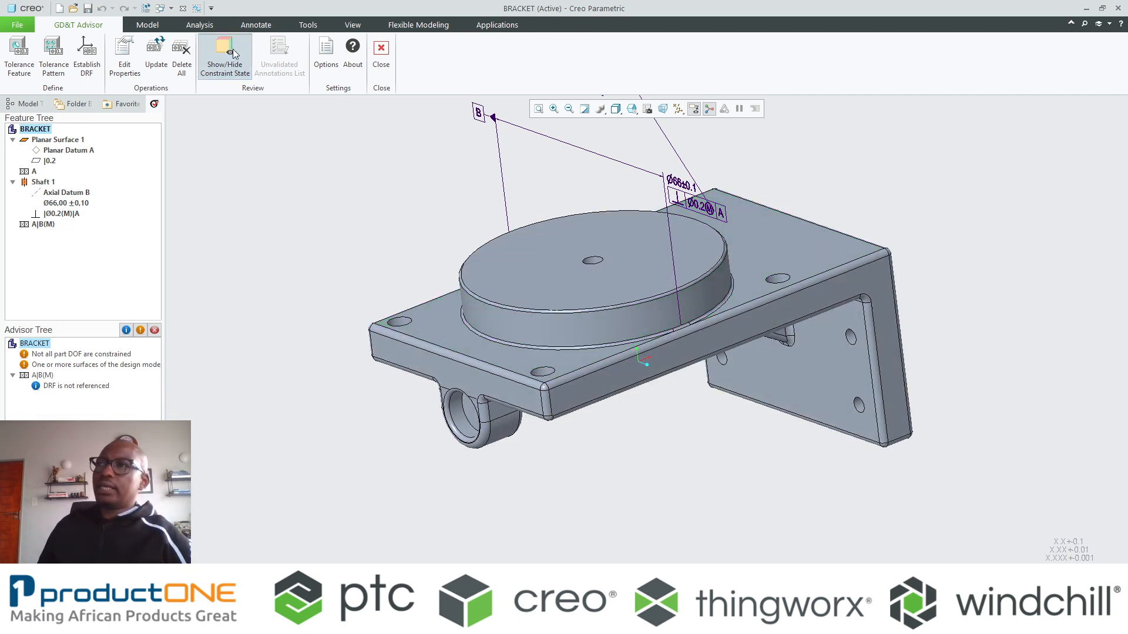
{"action": "left_click", "coordinate": [224, 56]}
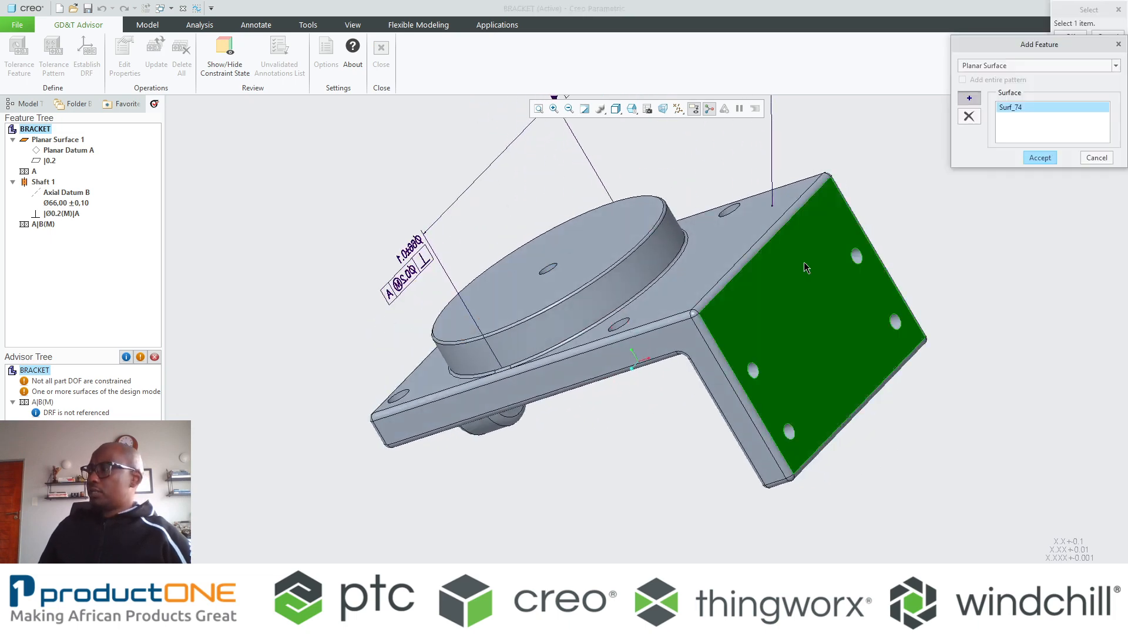
{"action": "left_click", "coordinate": [1039, 158]}
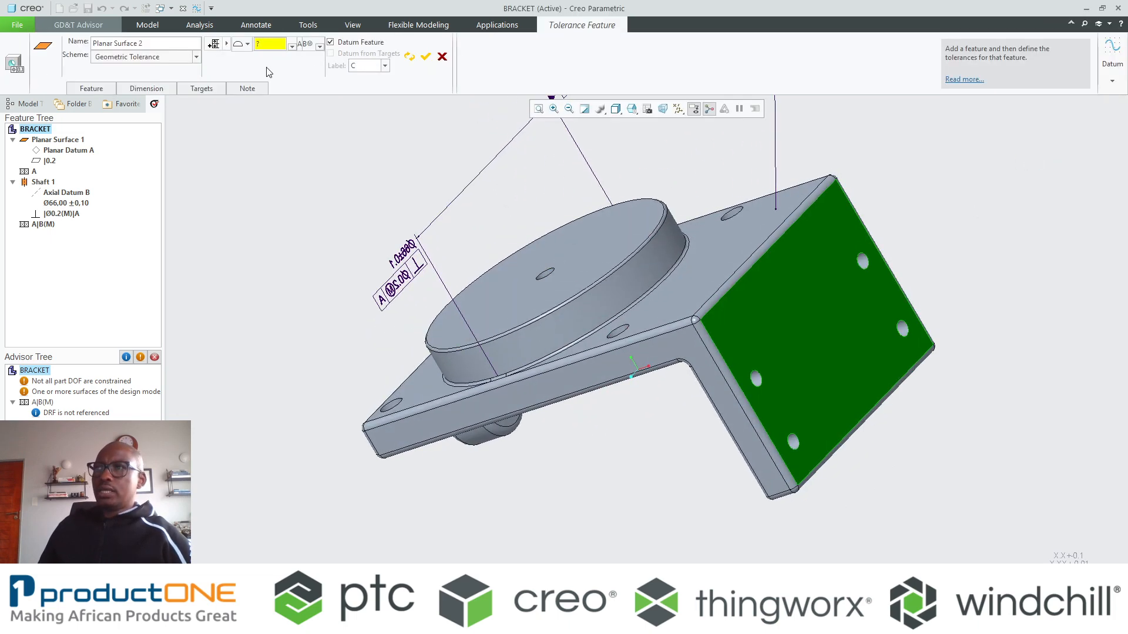
{"action": "type", "text": ".1"}
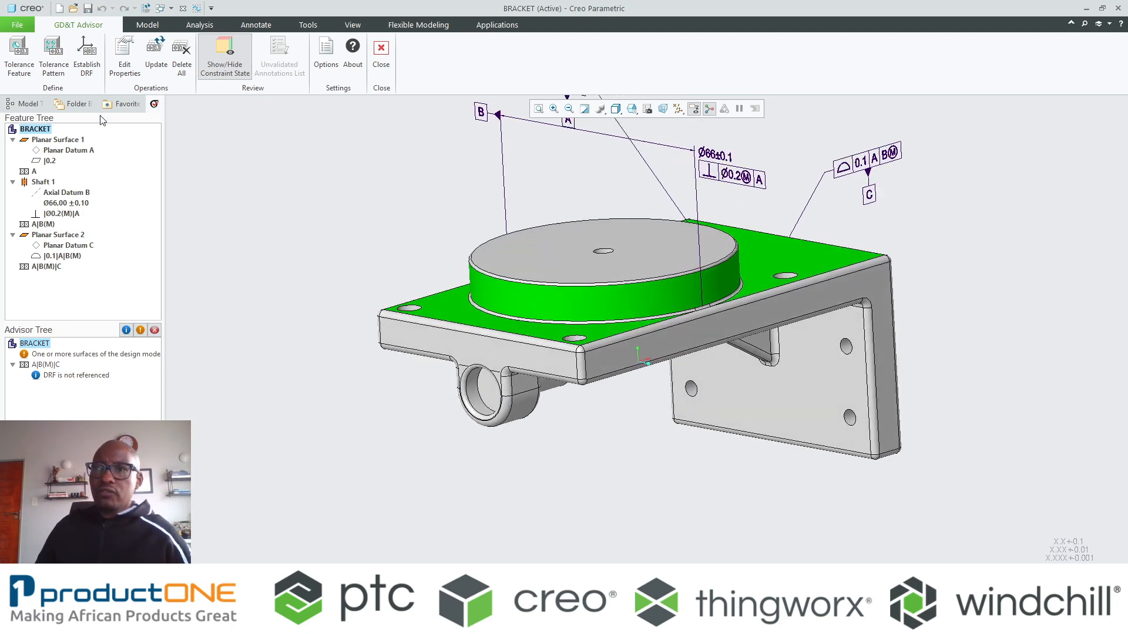
Move General Profile into the BRACKET's displayed notes via Edit Properties
{"action": "right_click", "coordinate": [36, 129]}
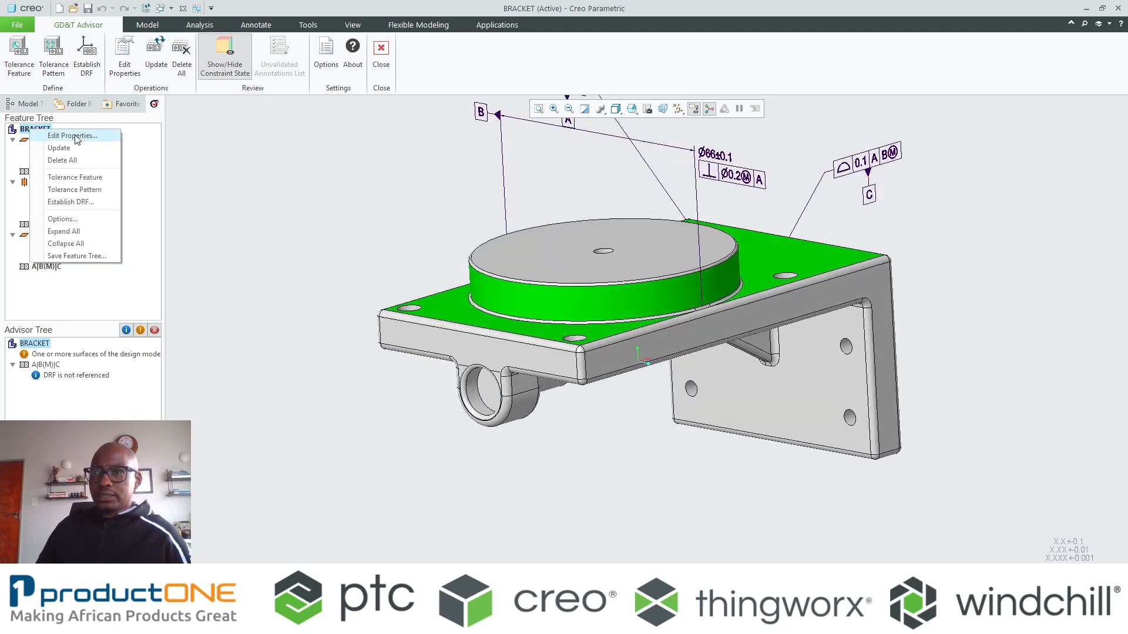
{"action": "left_click", "coordinate": [72, 136]}
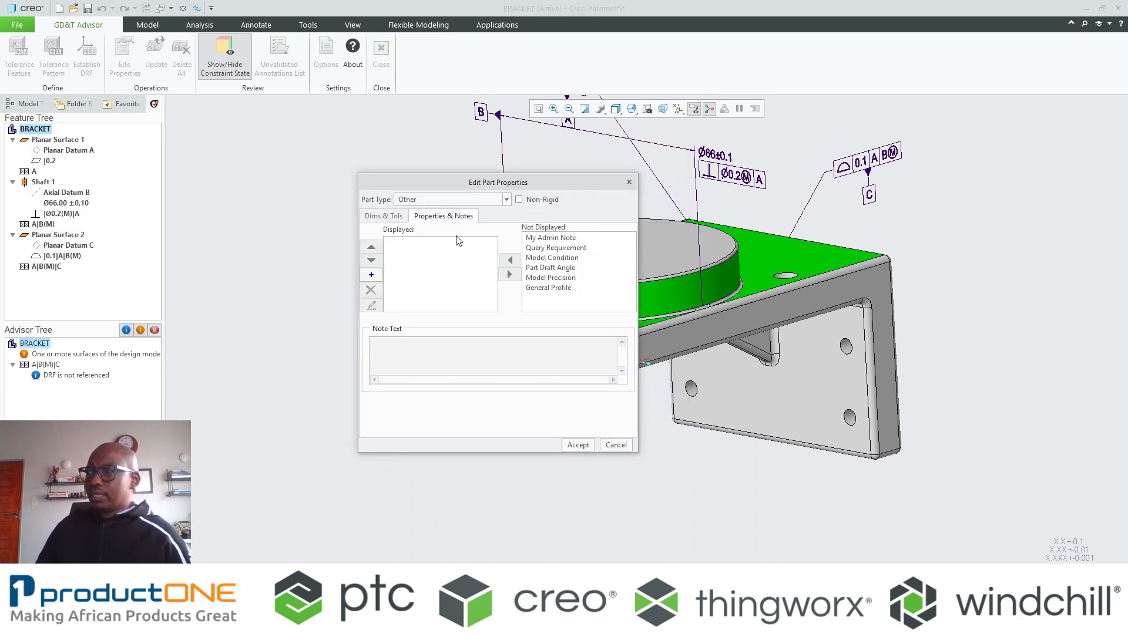
{"action": "left_click", "coordinate": [548, 288]}
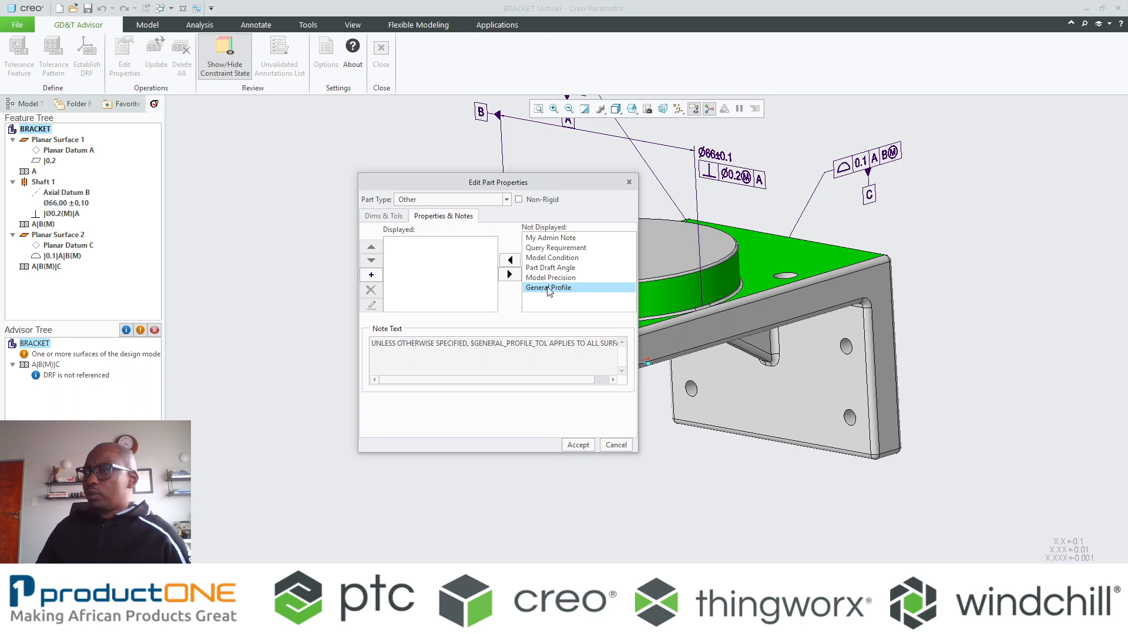
{"action": "left_click", "coordinate": [510, 260]}
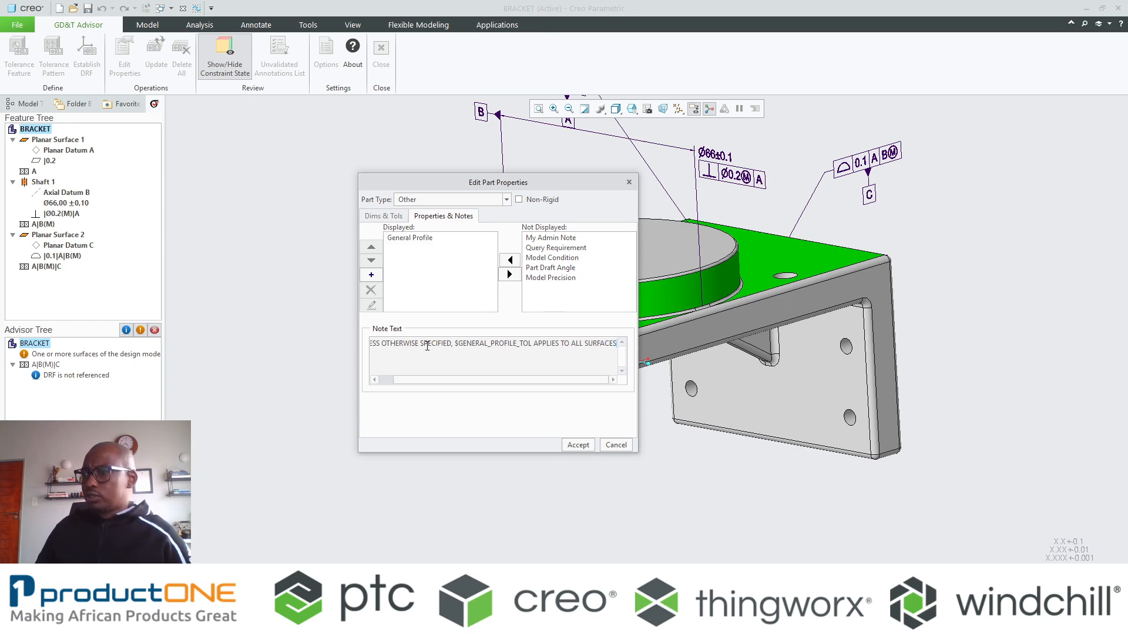
{"action": "left_click", "coordinate": [410, 237]}
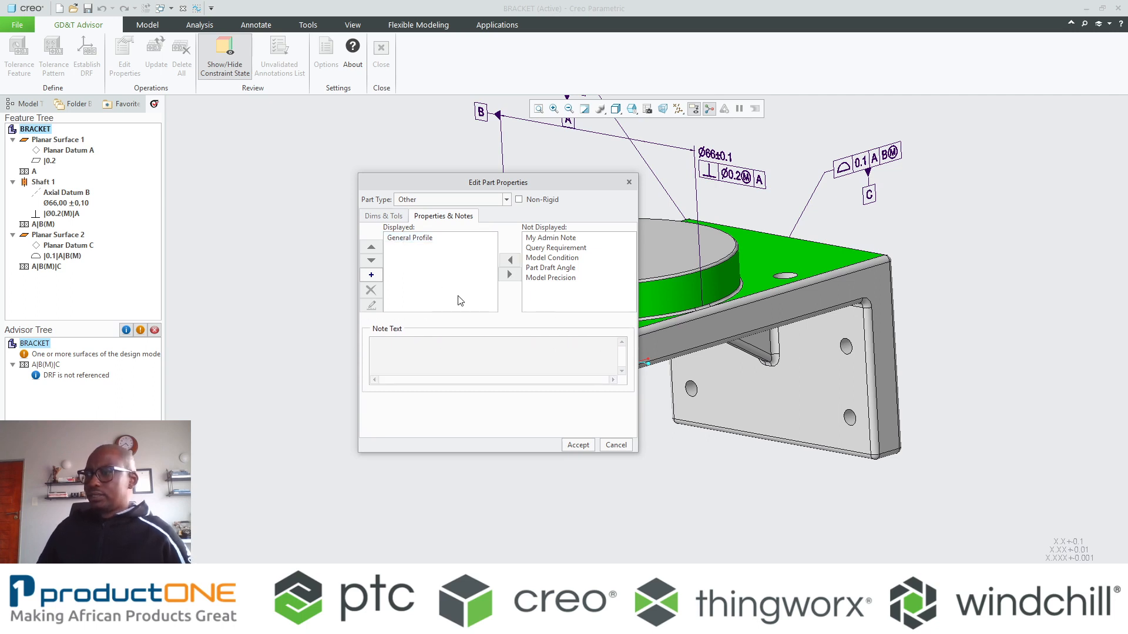
{"action": "left_click", "coordinate": [409, 237]}
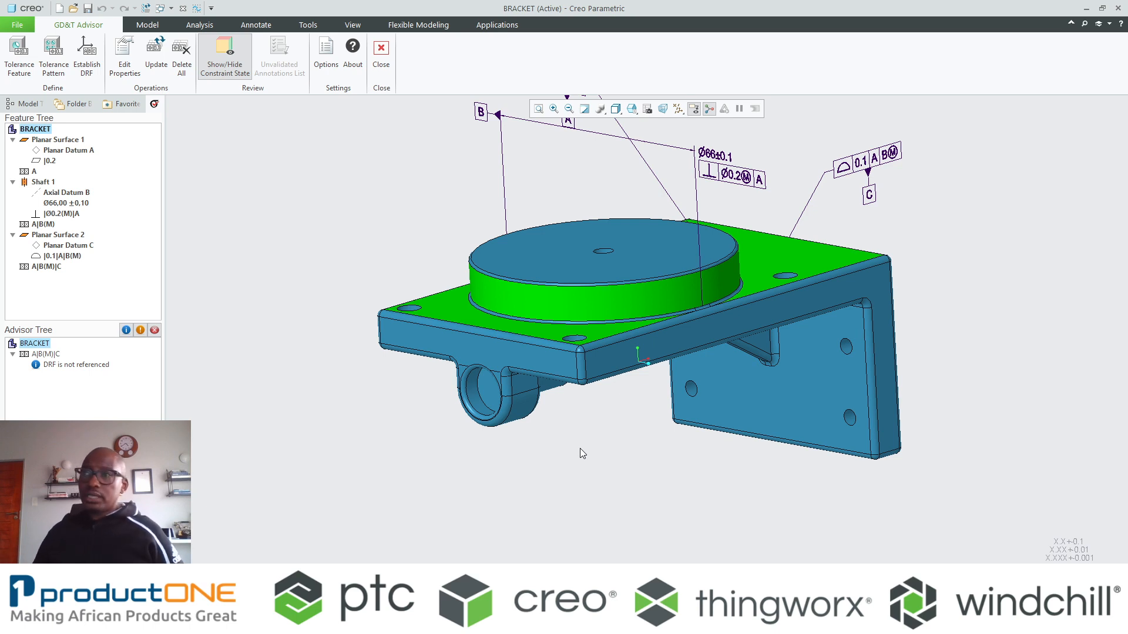
{"action": "mouse_move", "coordinate": [546, 441]}
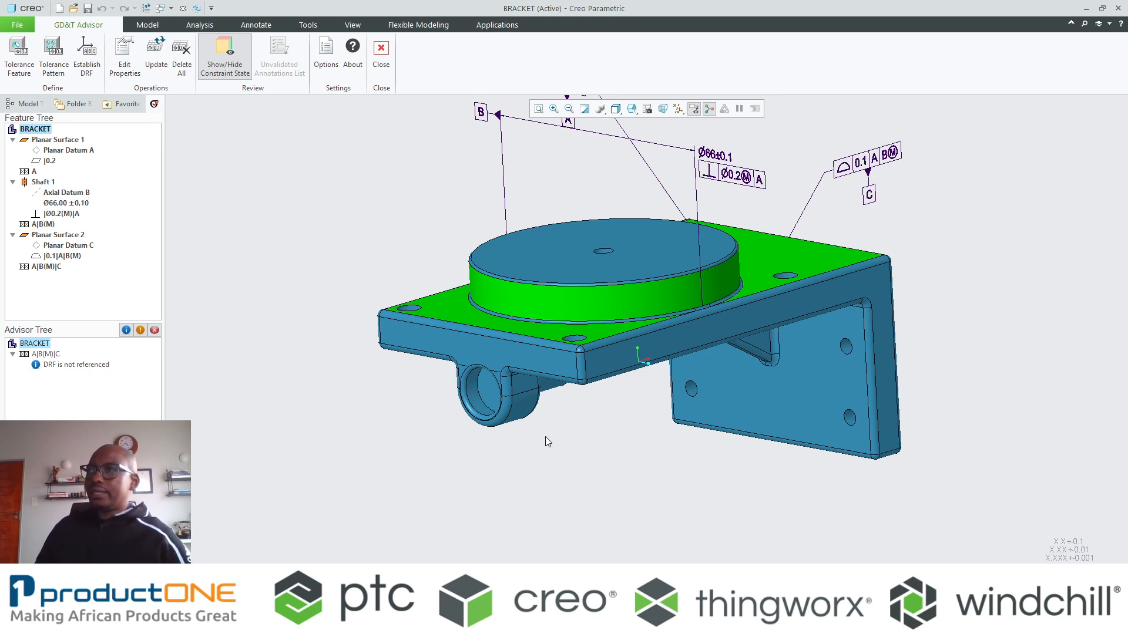